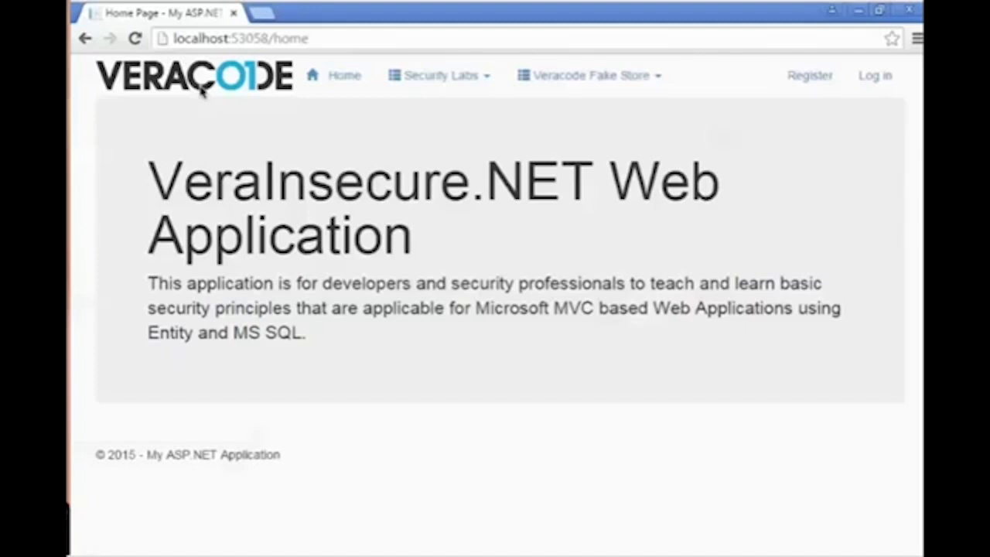
mouse_move(413, 120)
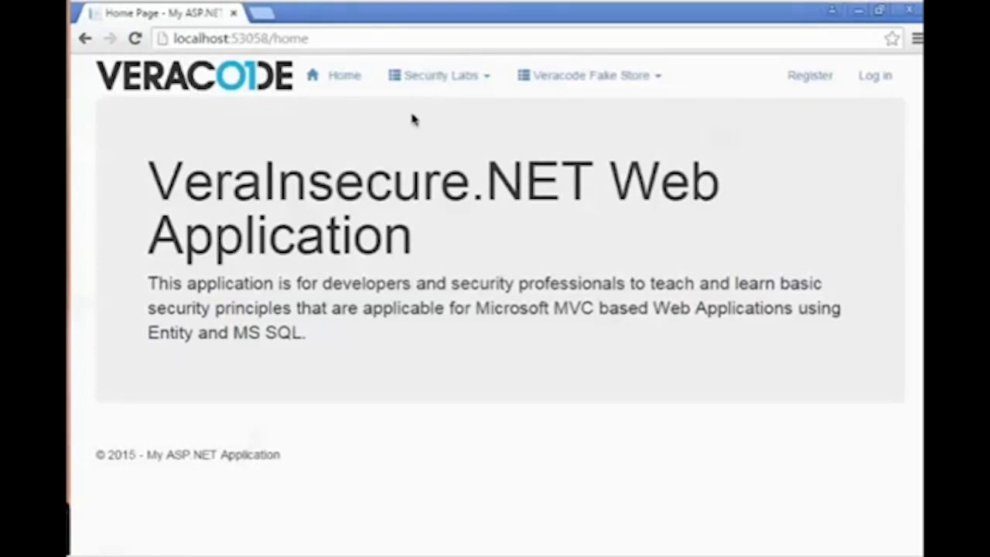
mouse_move(437, 84)
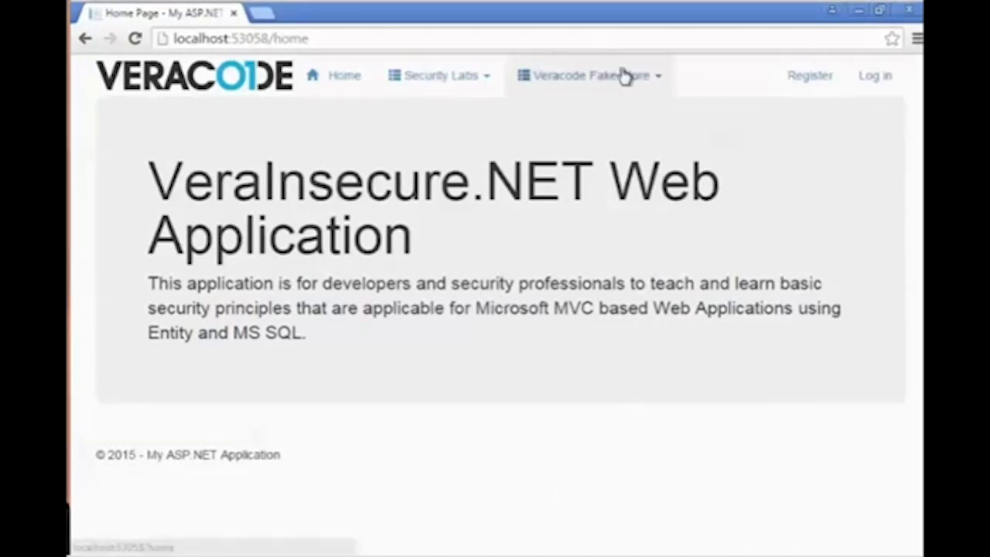
Step: Browse the fake store's Products list, then open the Reviews list showing three reviews
left_click(590, 75)
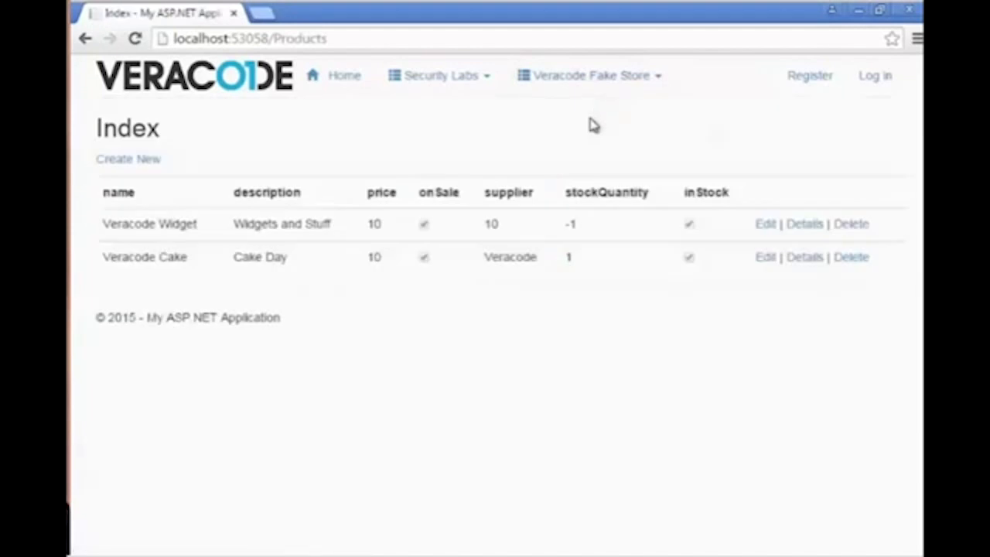
mouse_move(302, 248)
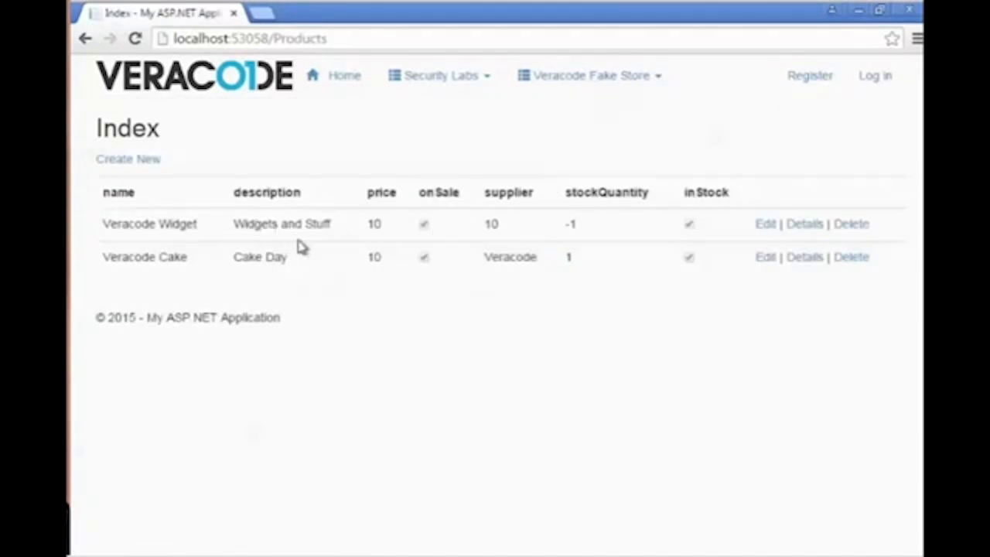
left_click(589, 75)
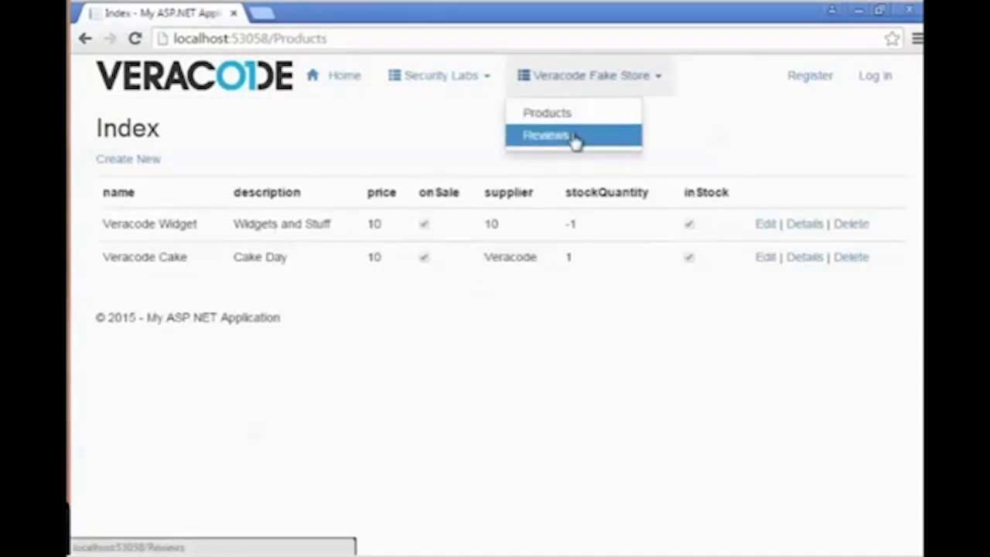
left_click(545, 135)
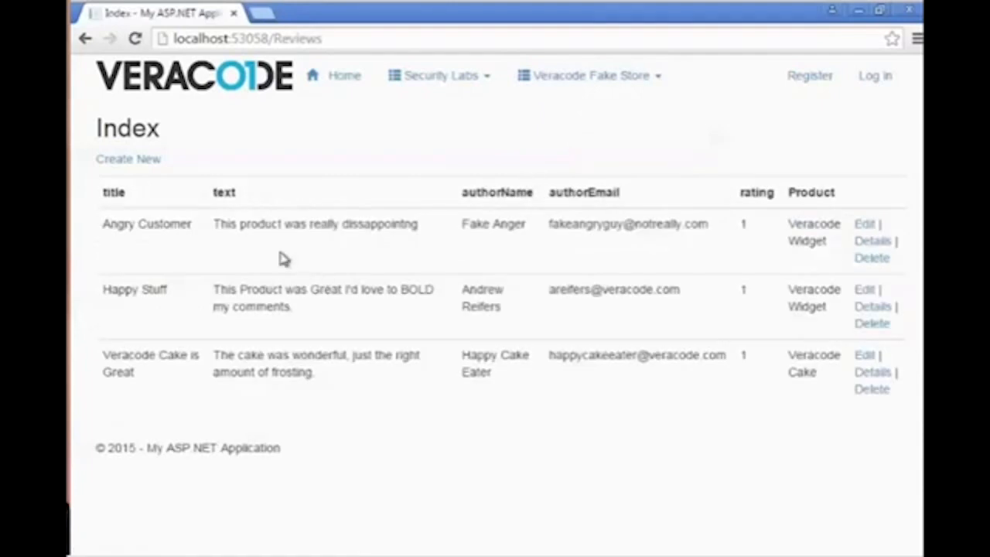
double_click(224, 191)
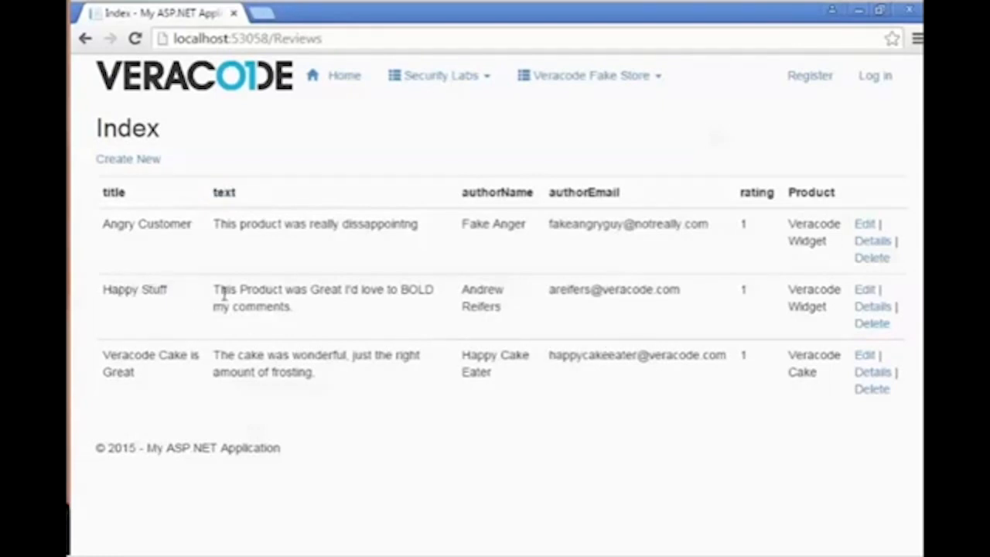
mouse_move(575, 323)
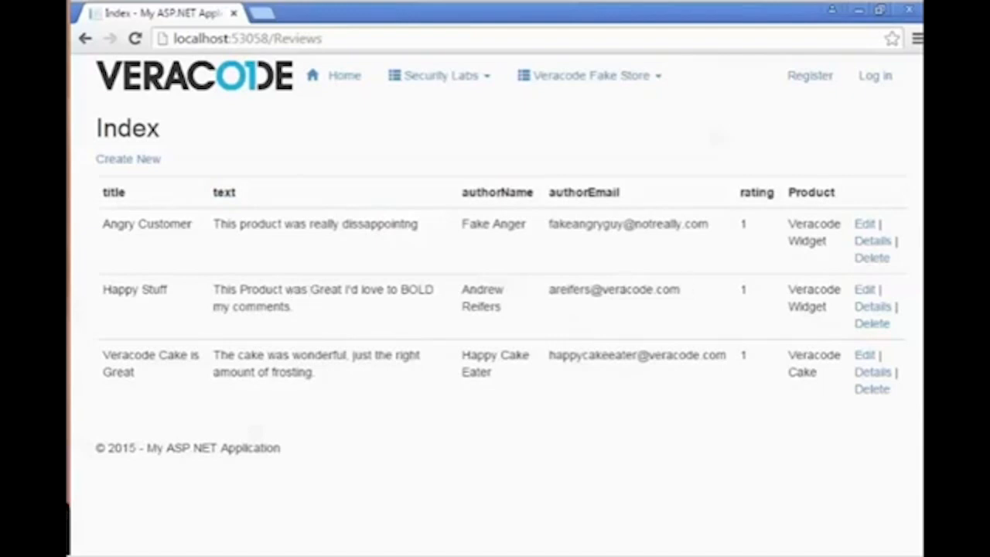
Step: Replace the Happy Stuff review with <b><i>Looks Like a Good Place For XSS</i></b> and save
left_click(864, 288)
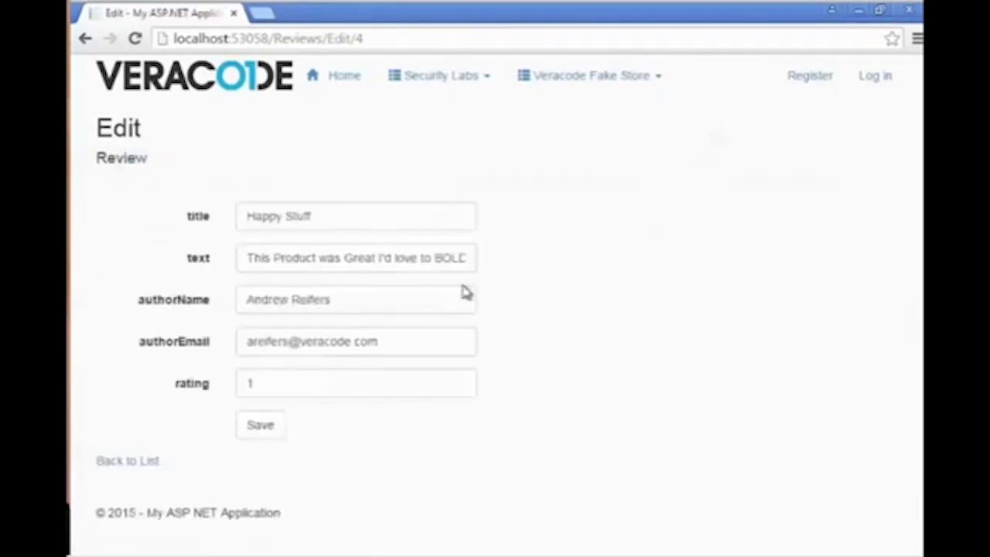
triple_click(356, 257)
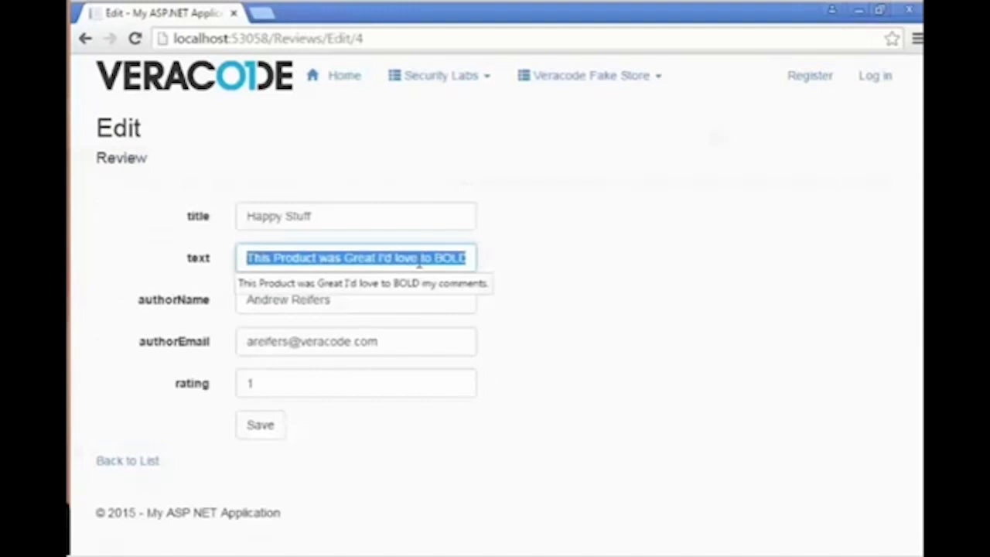
type("<")
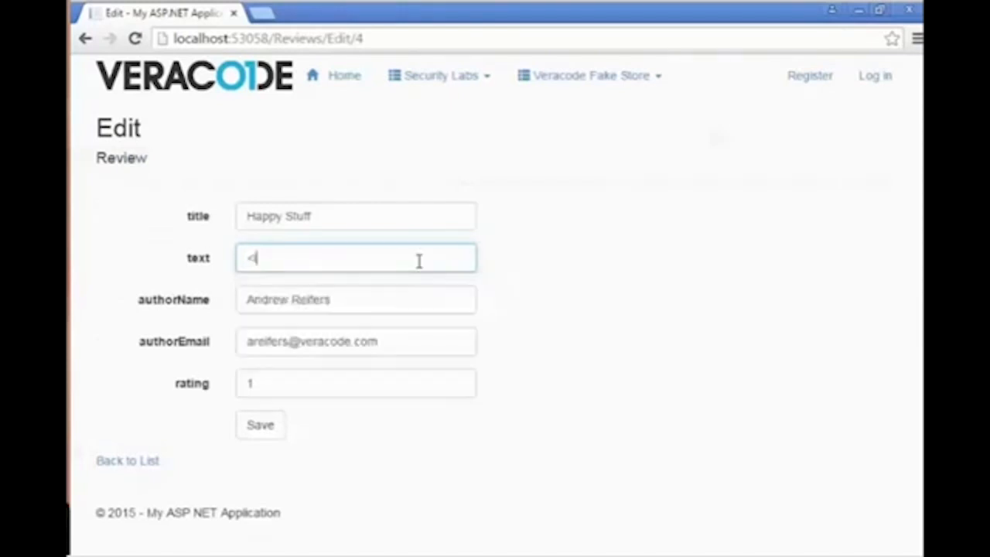
type("b")
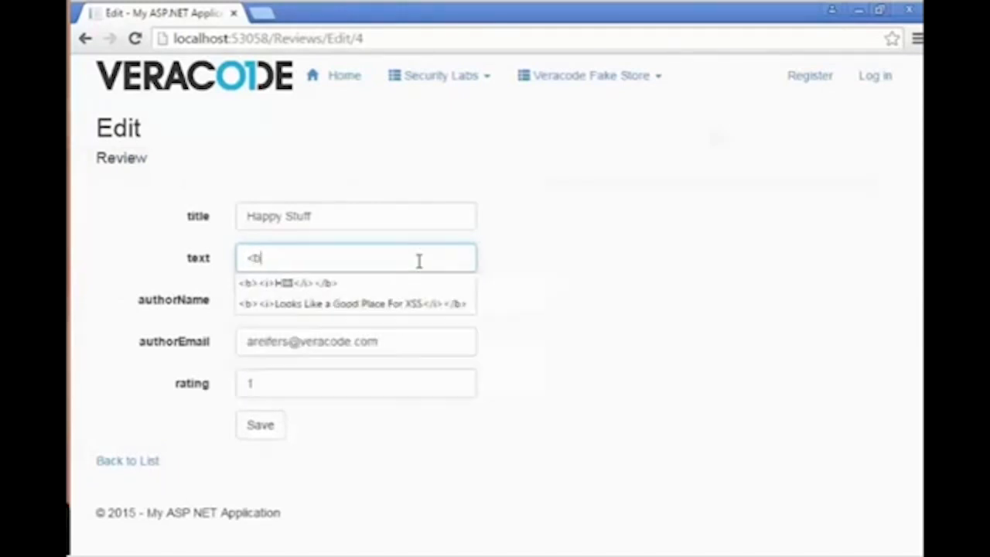
left_click(353, 303)
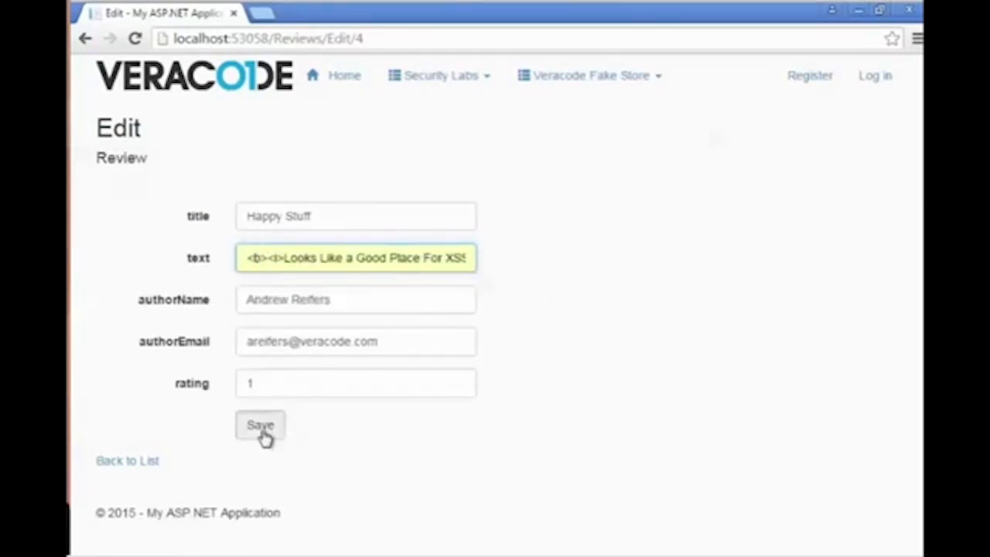
left_click(260, 426)
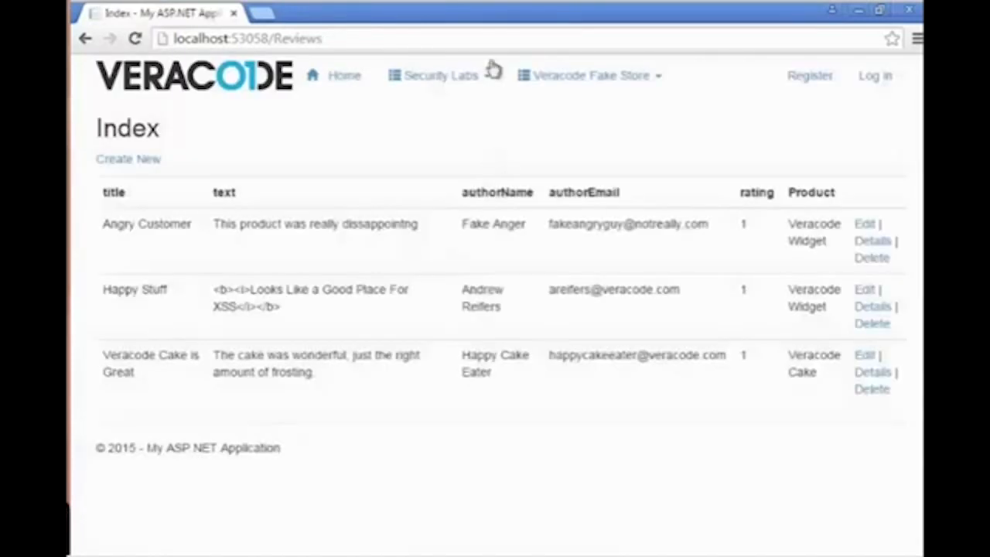
Step: Search the XSS lab for 'Wid' and highlight Happy Stuff's bold italic review text
left_click(440, 75)
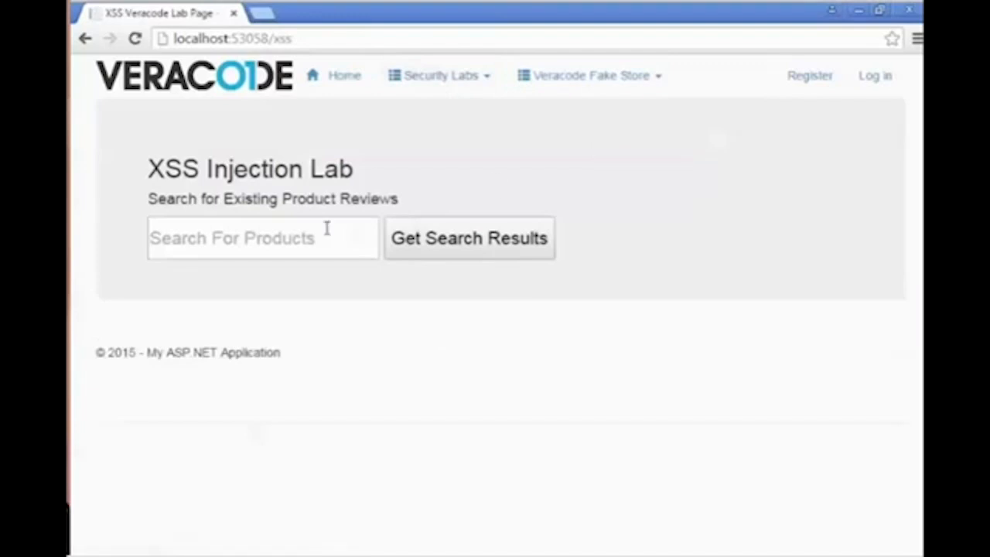
type("Wid")
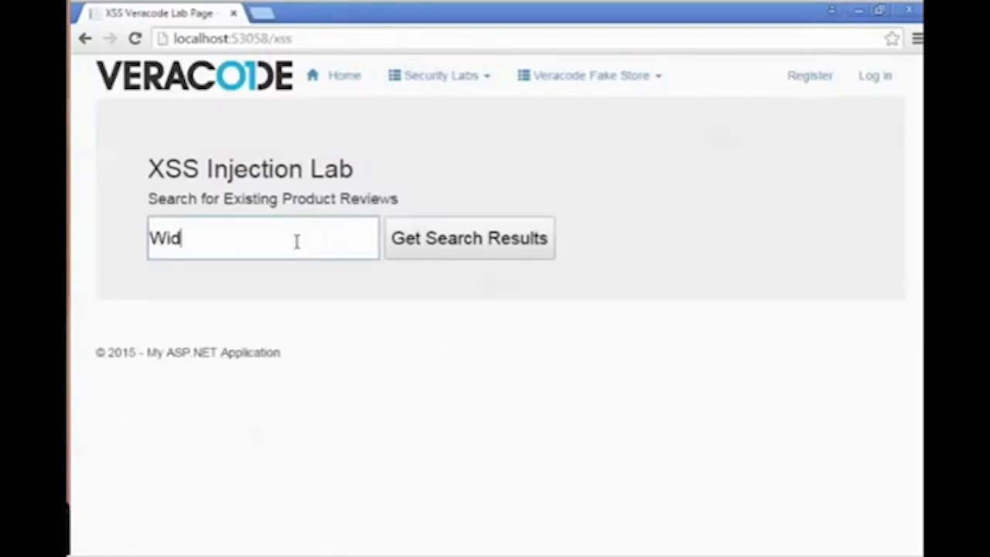
left_click(468, 237)
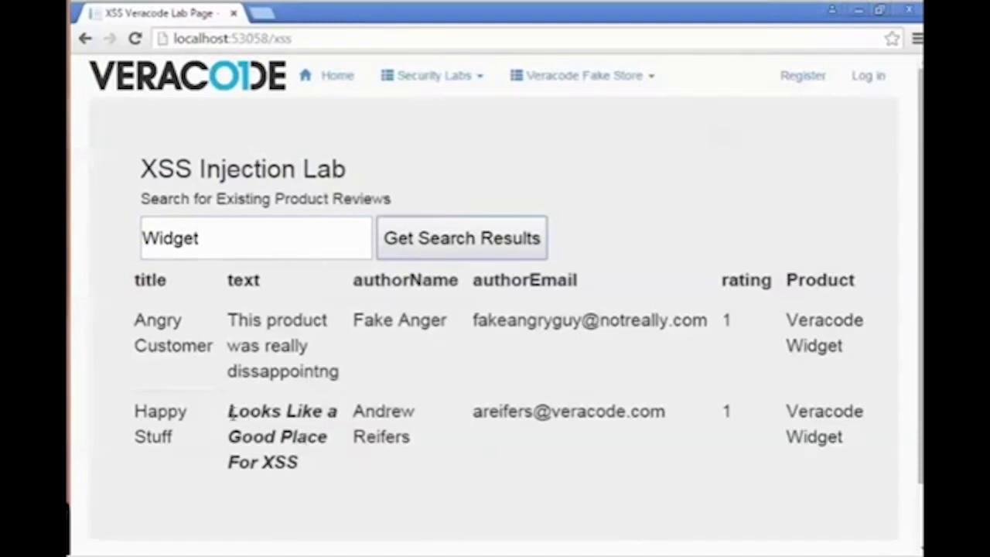
left_click_drag(226, 410, 298, 462)
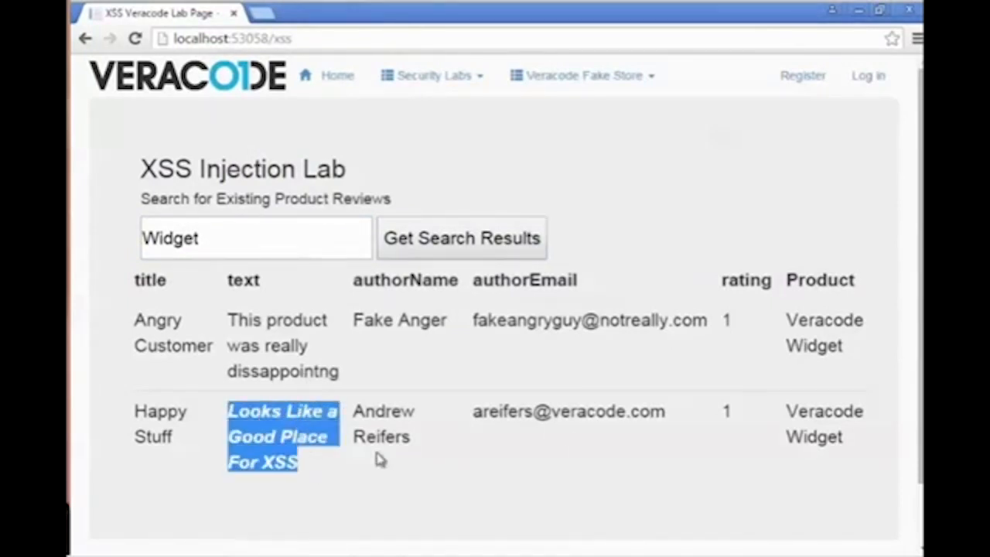
mouse_move(493, 459)
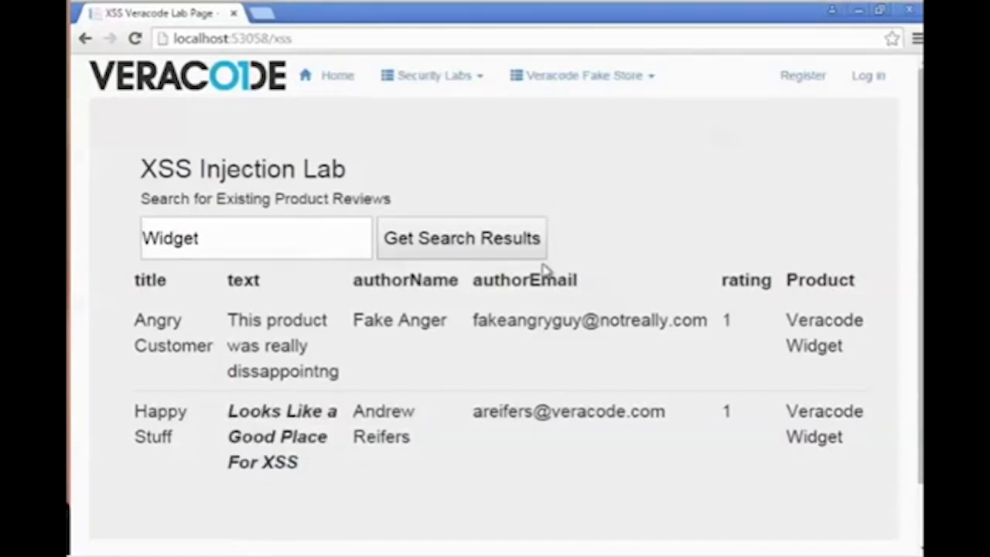
mouse_move(583, 180)
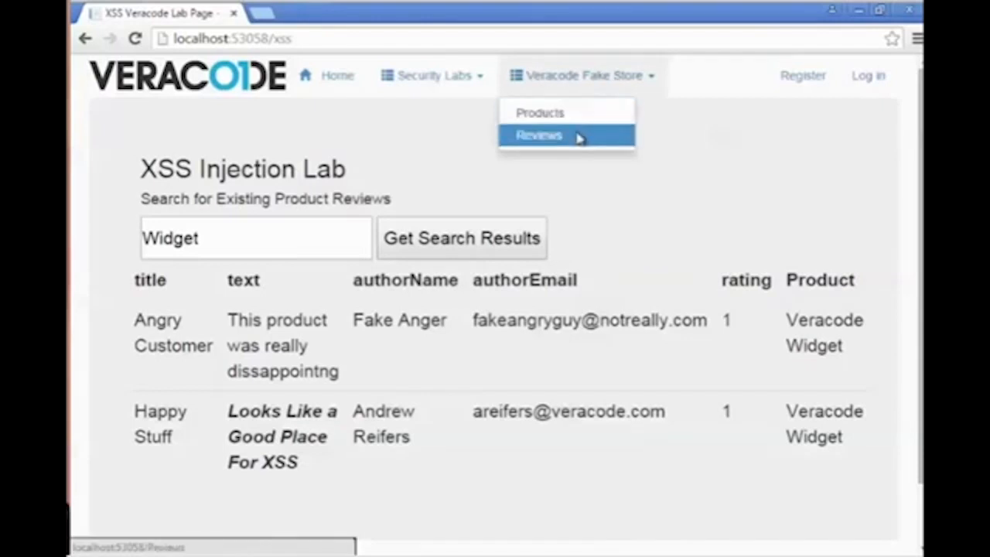
Step: Save Happy Stuff's review with the <script>alert('hi');</script> payload
left_click(538, 136)
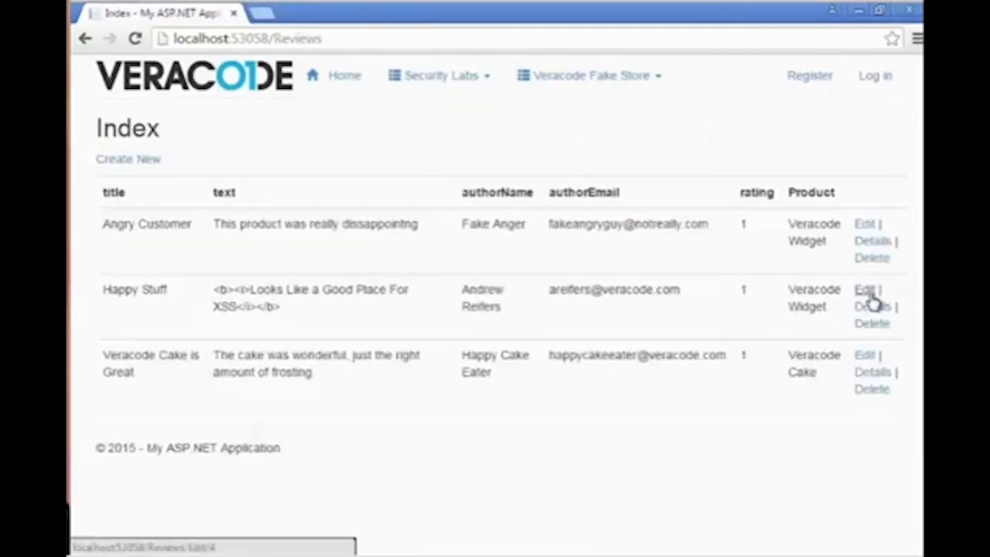
left_click(863, 289)
type("<script>alert('hi');</script>")
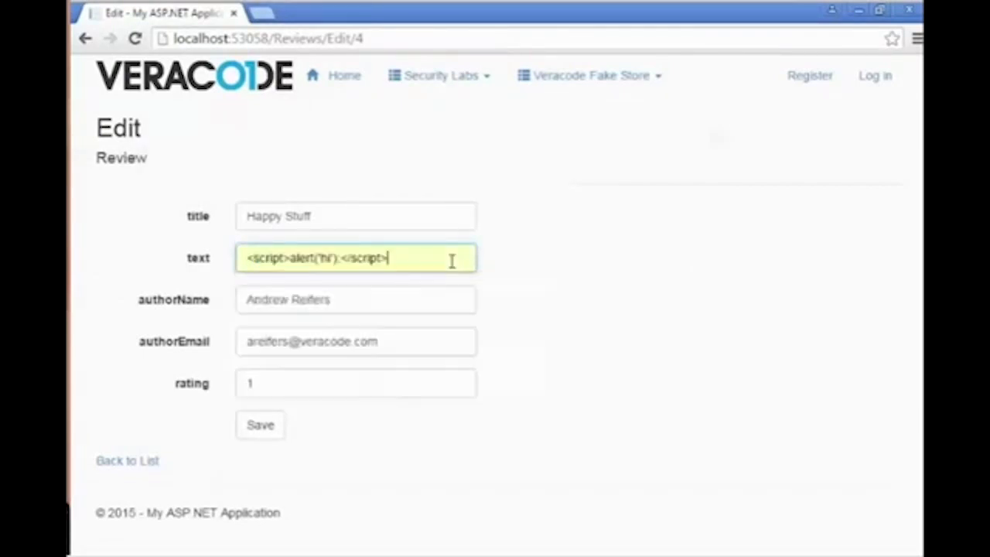
left_click(259, 424)
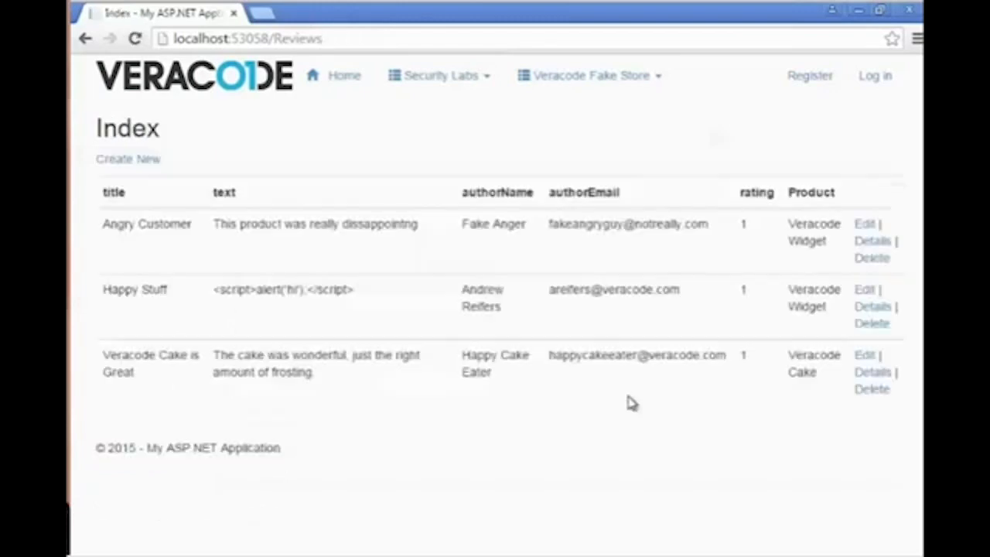
Step: Search 'Wid' in the XSS lab, dismiss the 'hi' alert, and return to Reviews
left_click(439, 75)
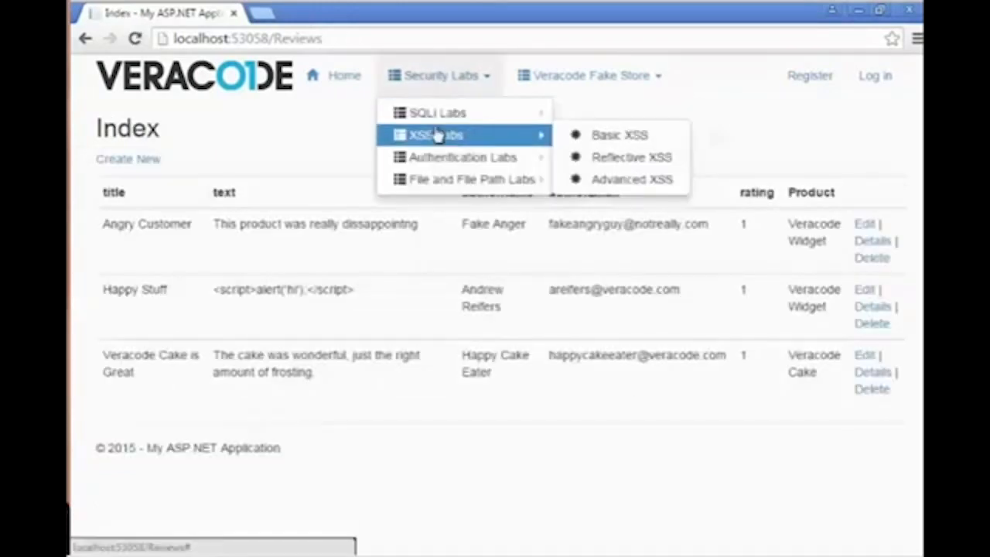
left_click(620, 135)
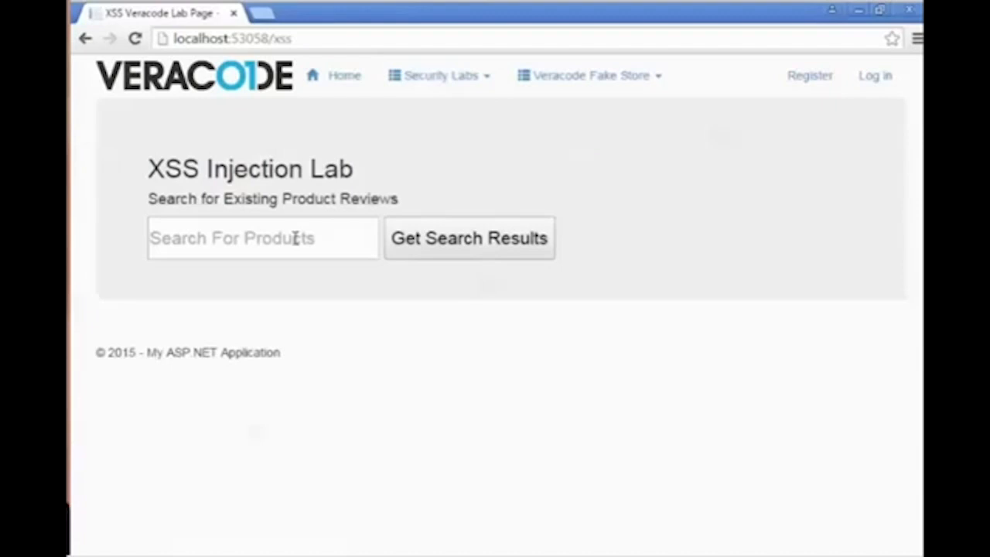
type("Wid")
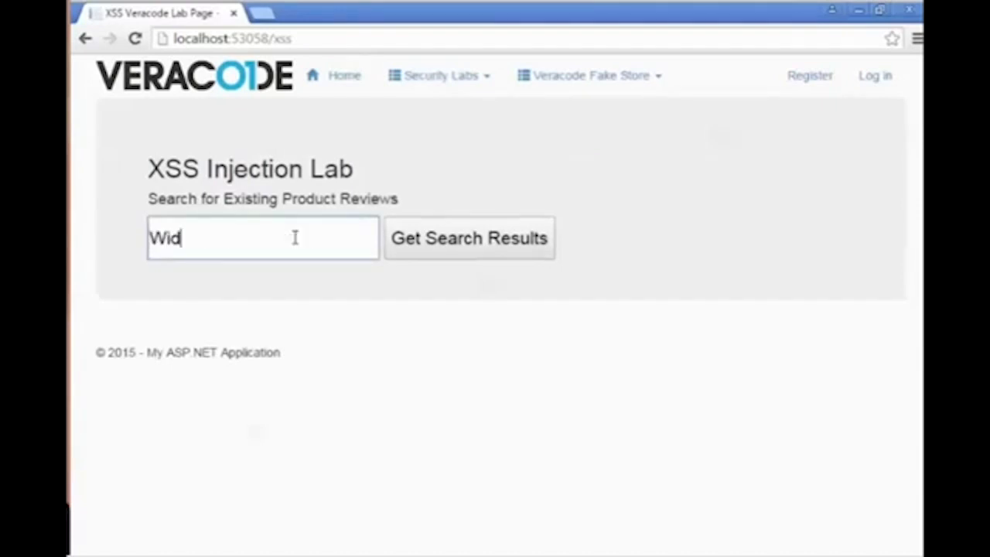
left_click(468, 237)
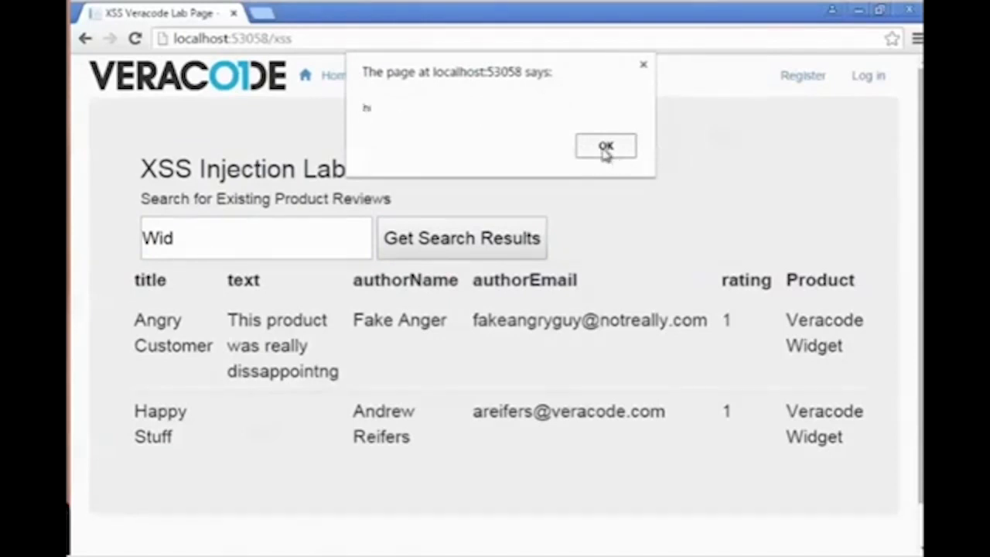
left_click(605, 147)
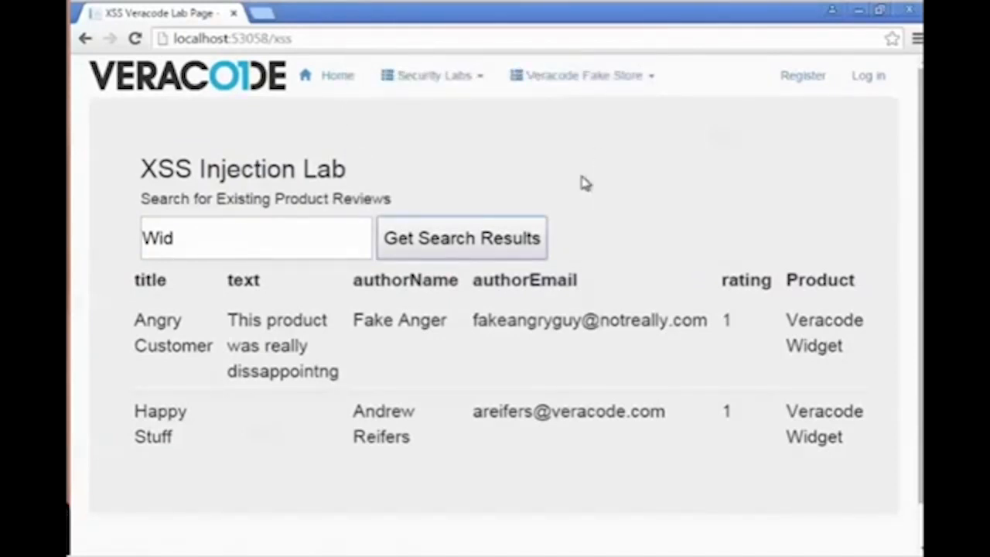
left_click(583, 75)
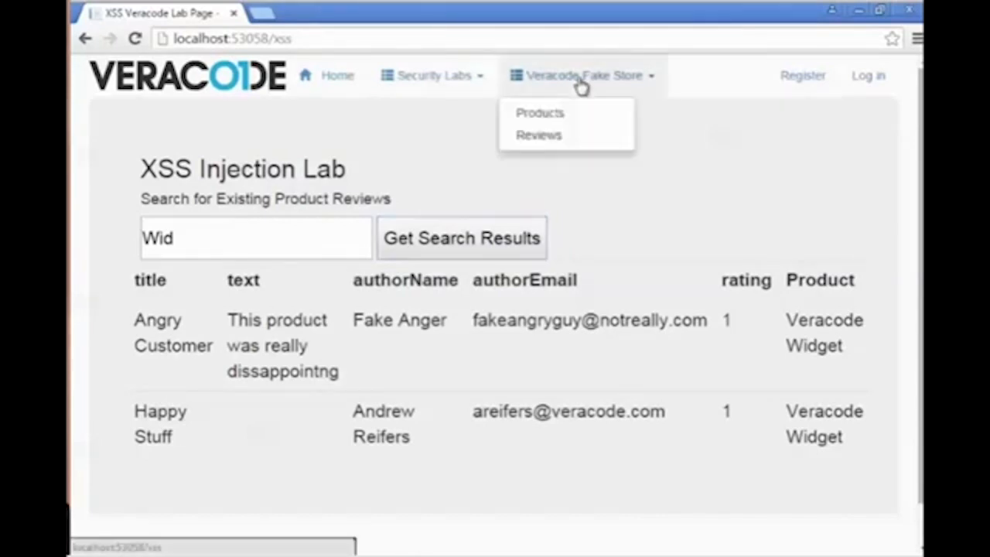
left_click(538, 134)
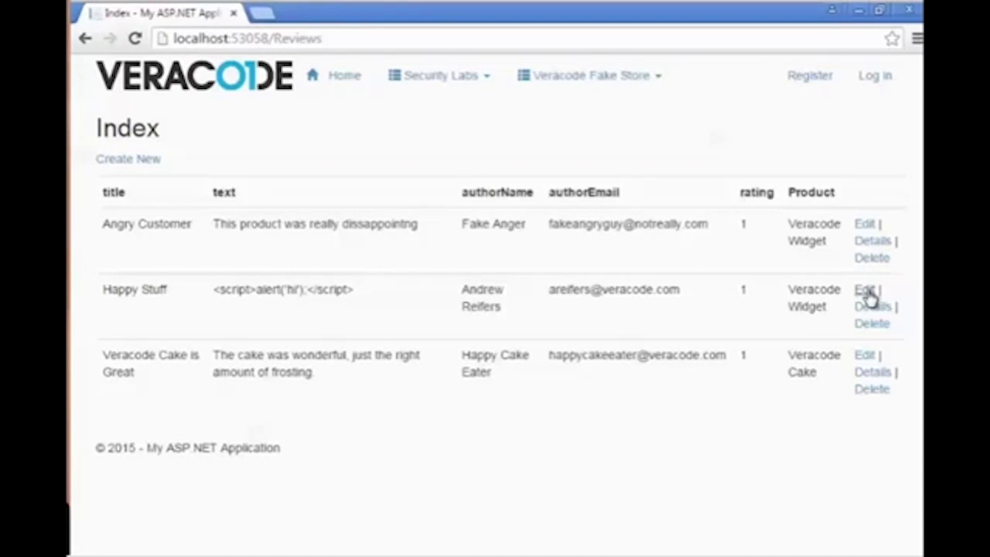
mouse_move(863, 288)
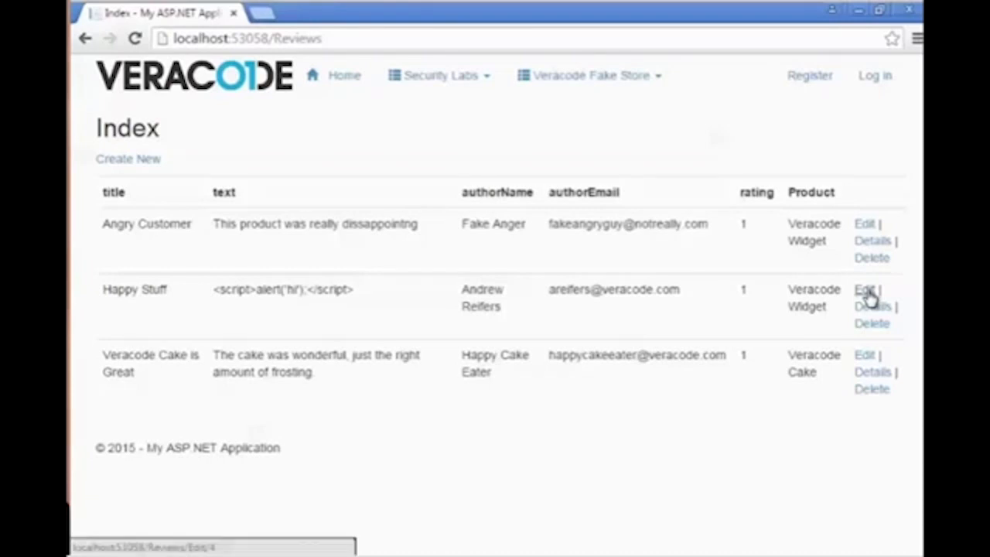
Step: Save Happy Stuff's review as a window.location.href google.com redirect script, then open Basic XSS
left_click(864, 289)
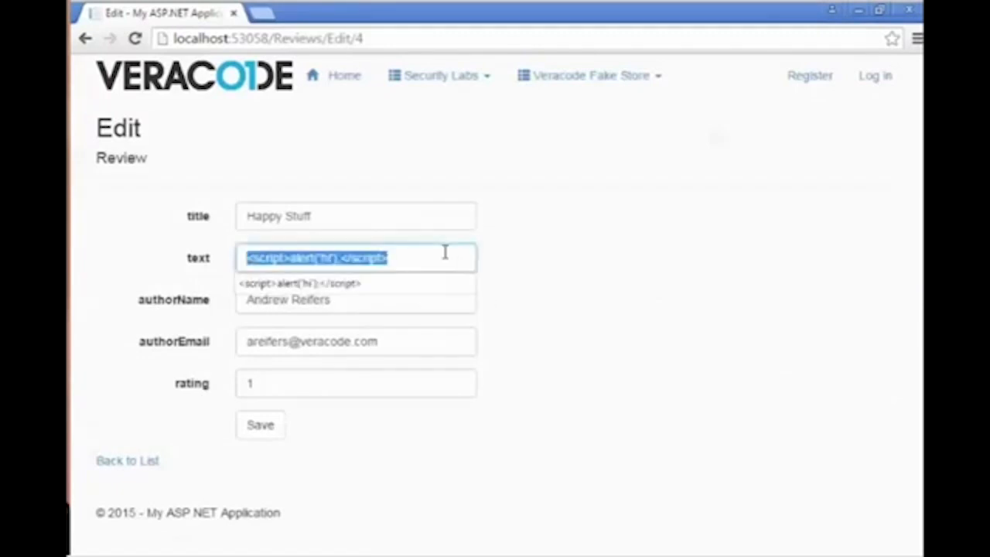
type("<")
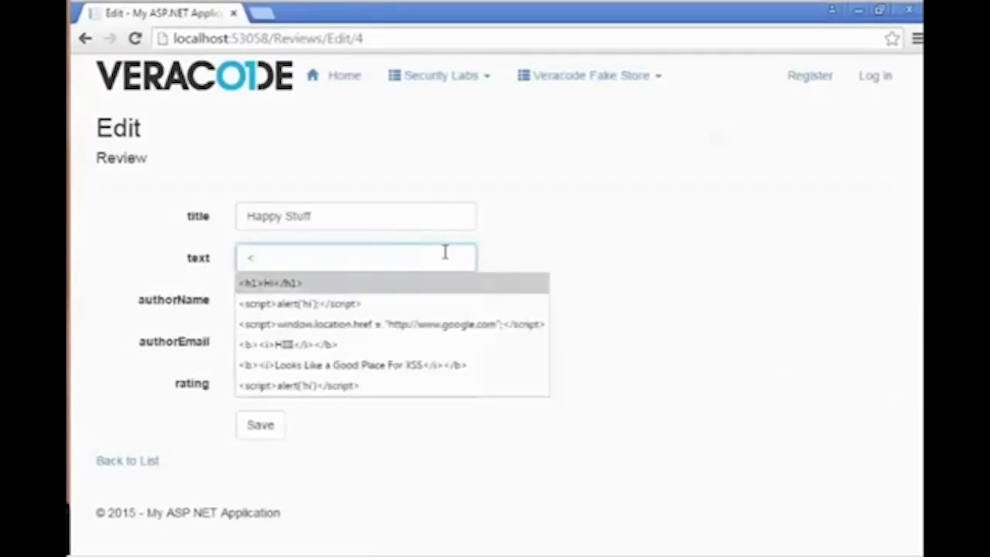
left_click(390, 324)
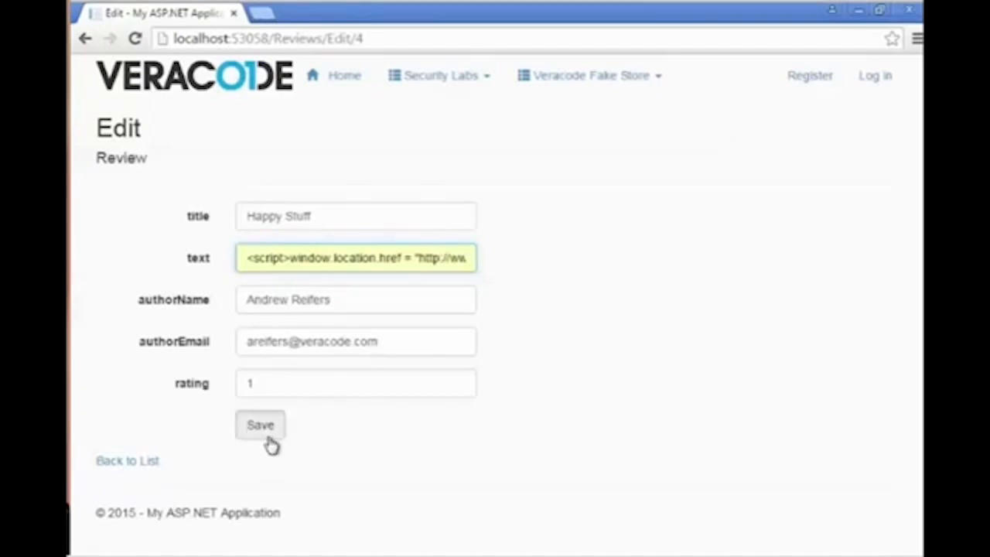
left_click(261, 424)
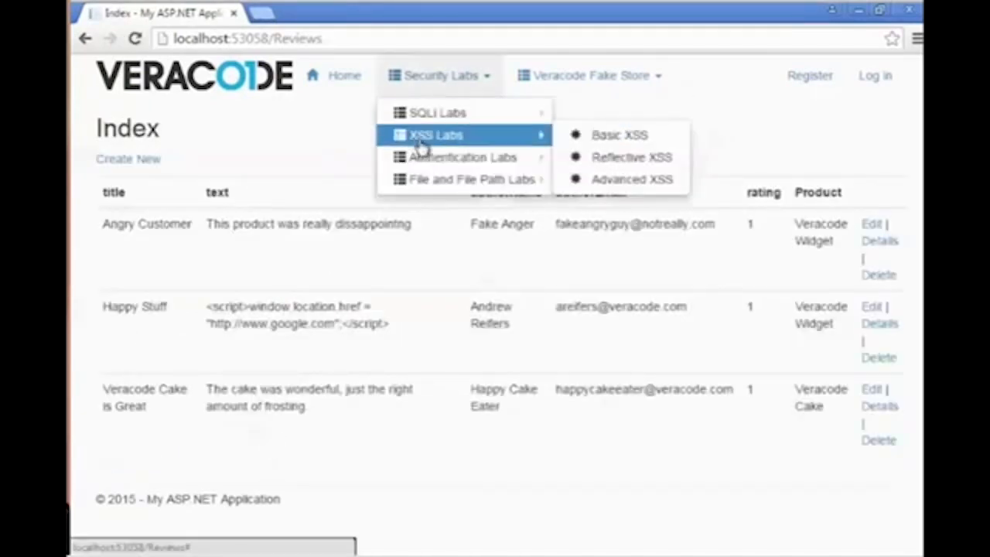
left_click(618, 134)
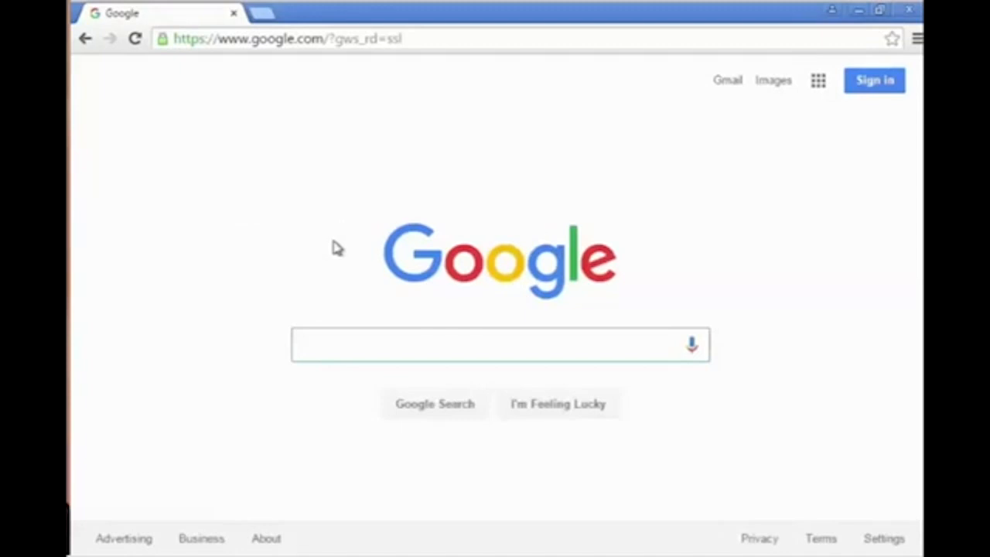
left_click(500, 344)
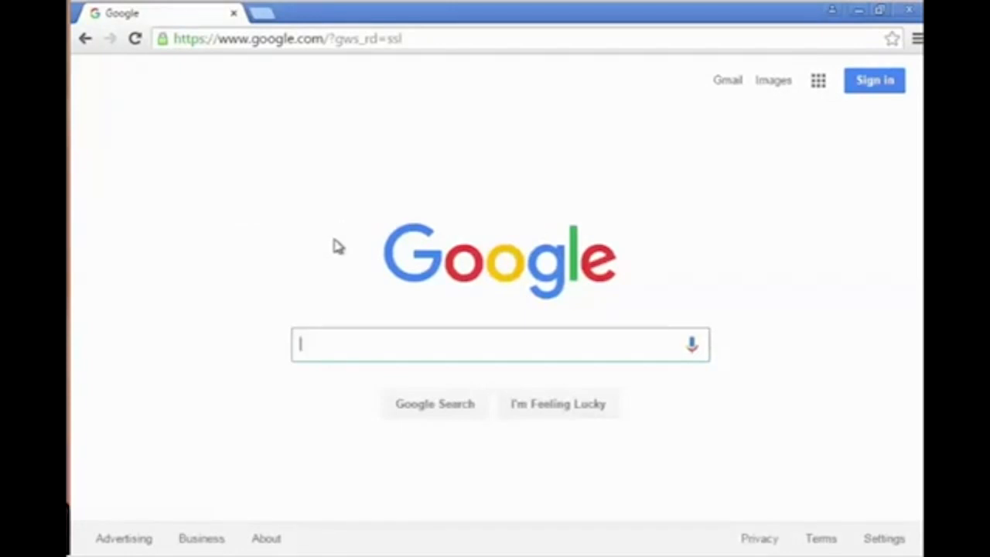
mouse_move(85, 38)
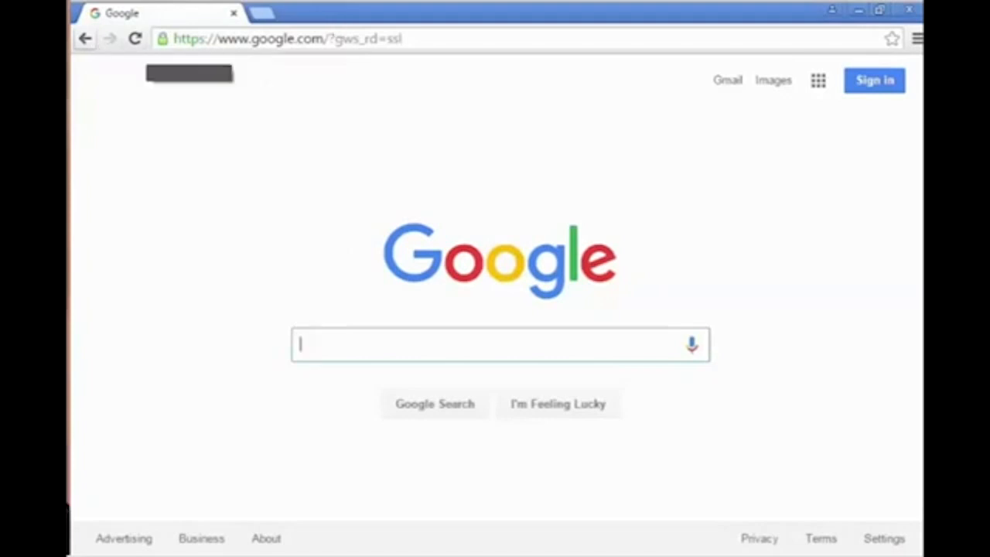
mouse_move(879, 10)
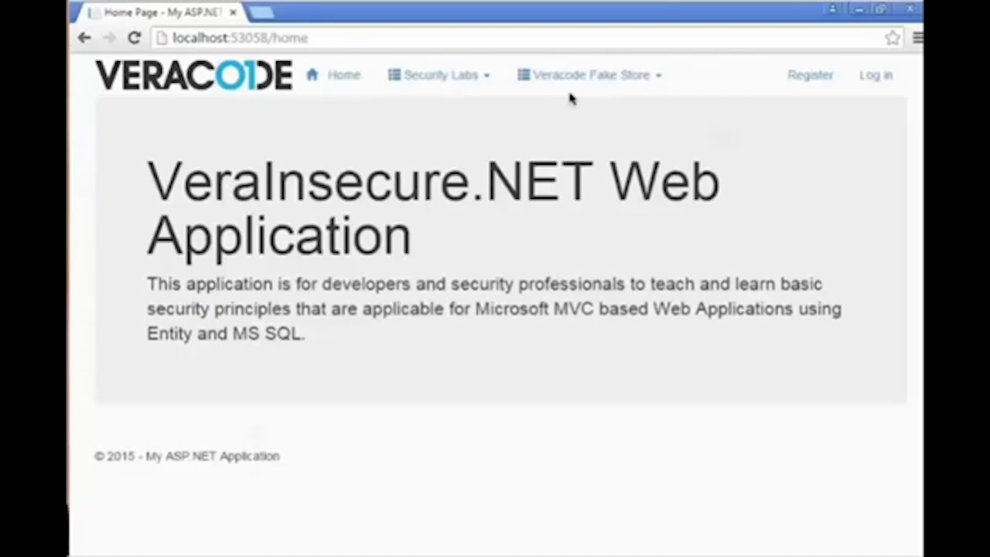
mouse_move(541, 473)
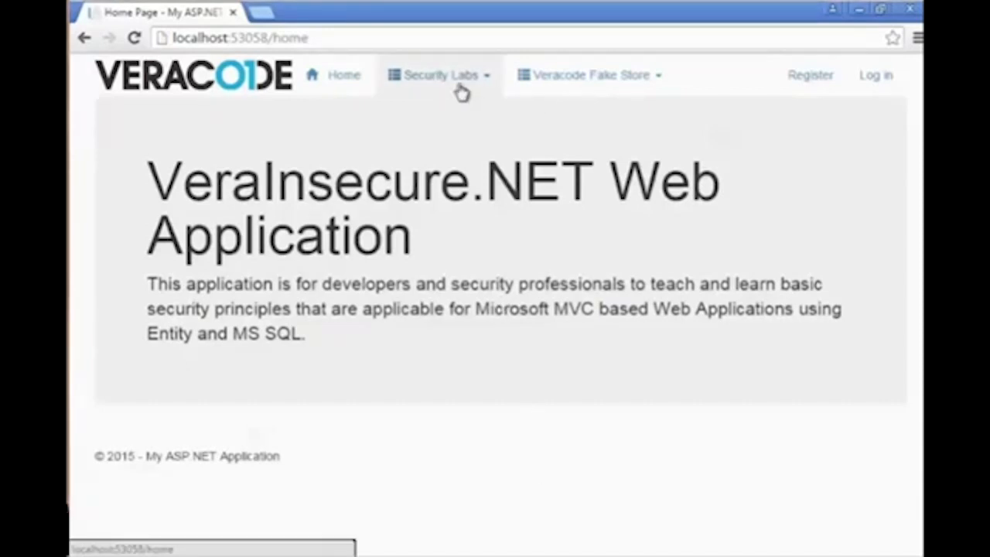
Step: Search 'Wid' in the Basic XSS lab and highlight Happy Stuff's bold italic text
left_click(439, 75)
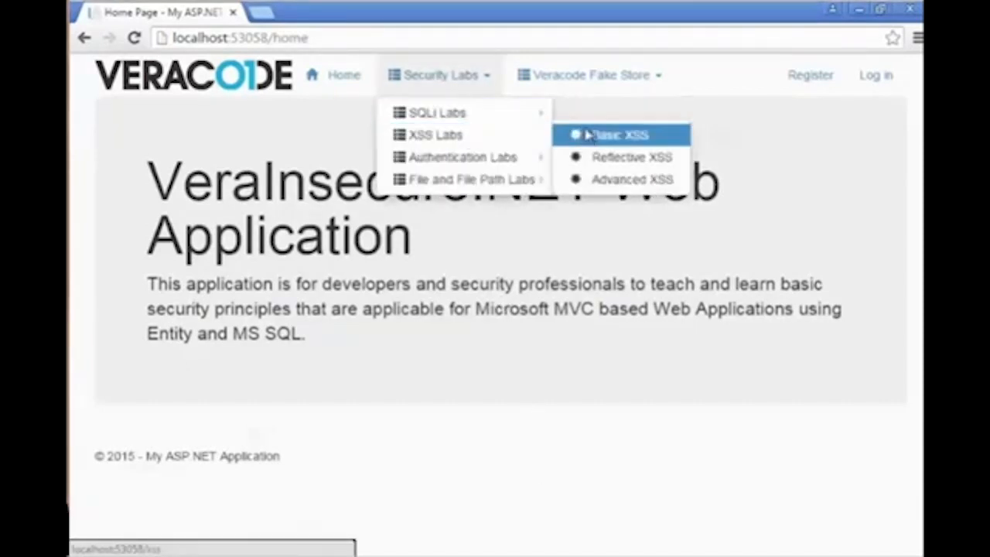
left_click(618, 134)
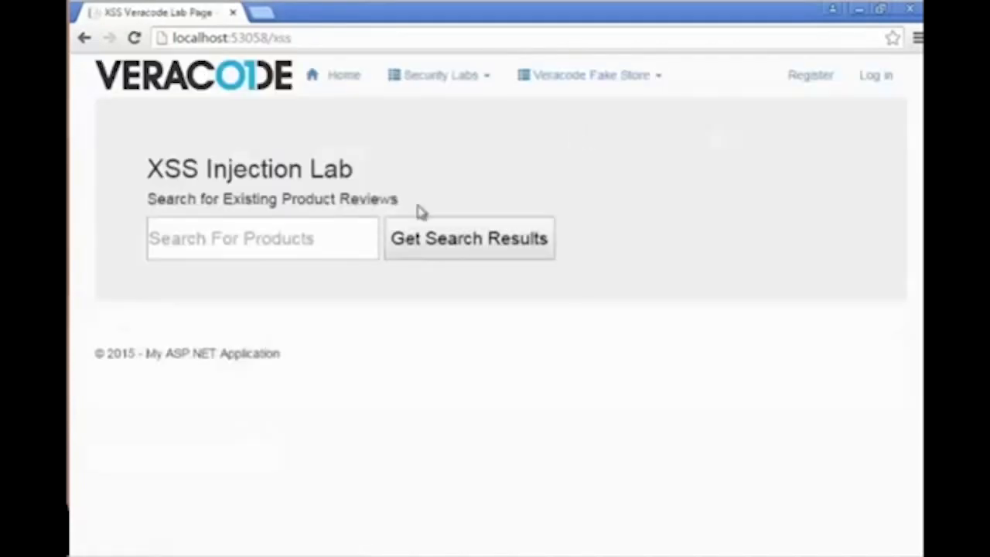
type("Wid")
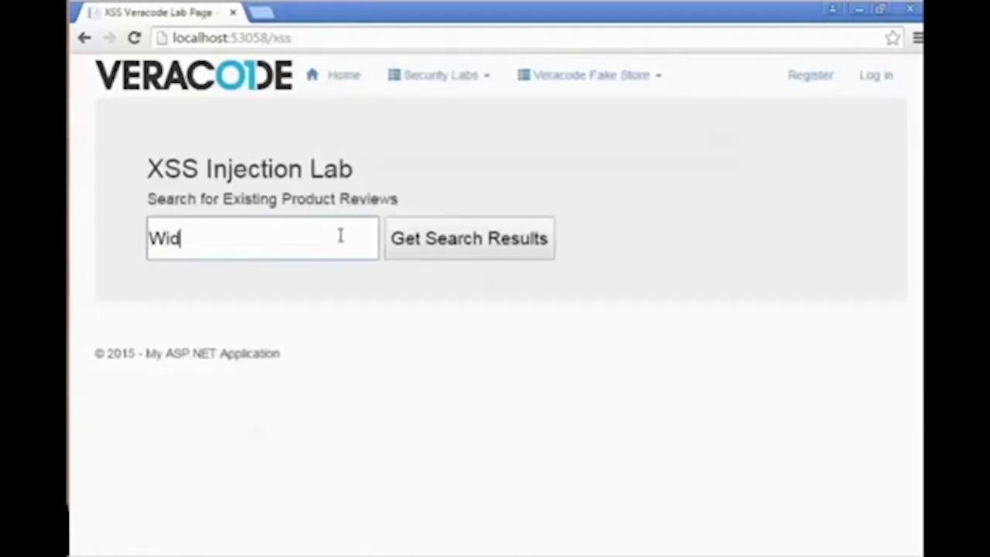
left_click(469, 238)
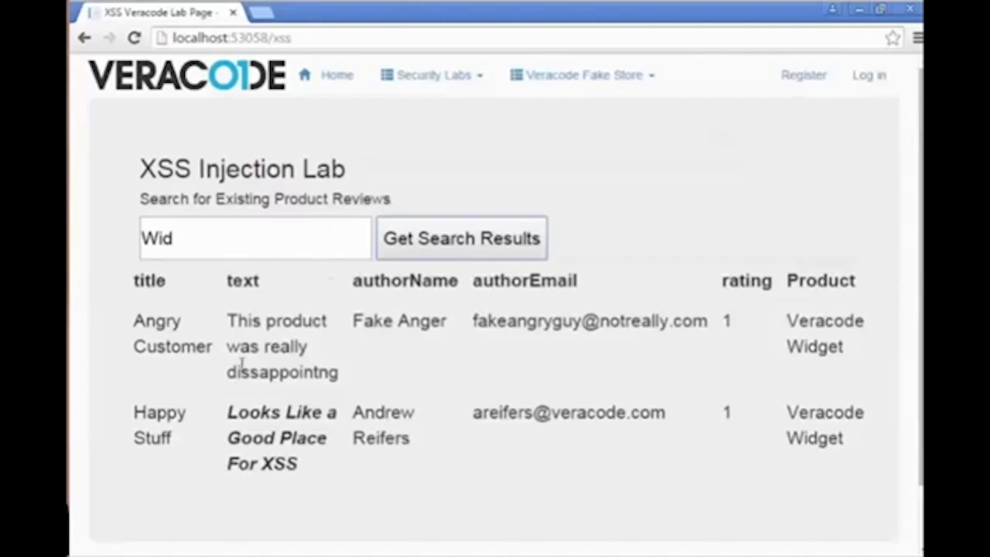
left_click_drag(227, 412, 301, 464)
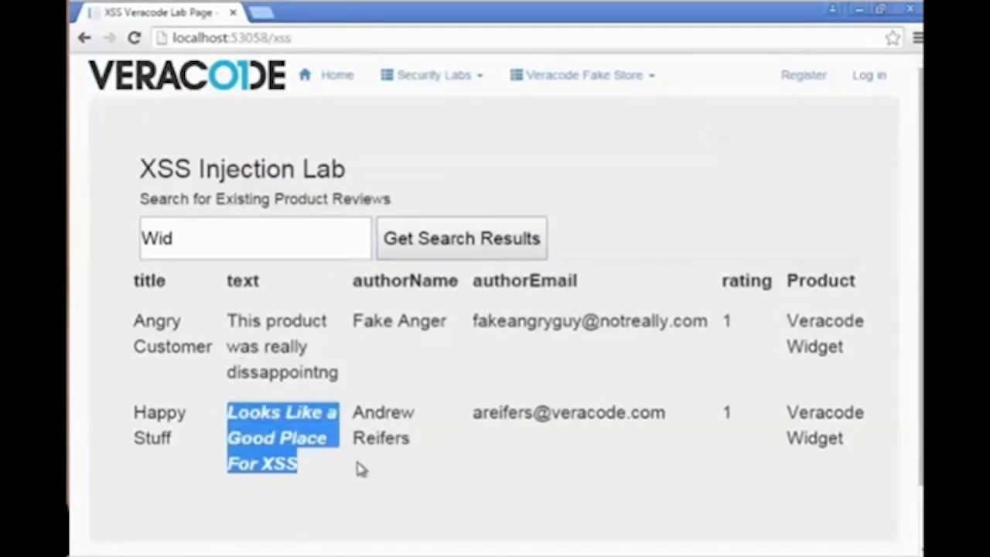
mouse_move(584, 85)
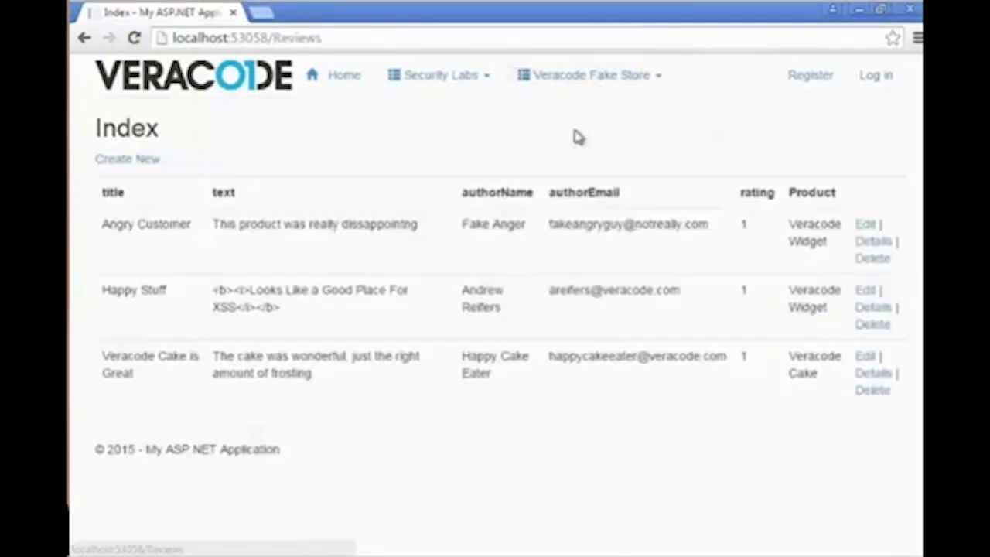
mouse_move(871, 304)
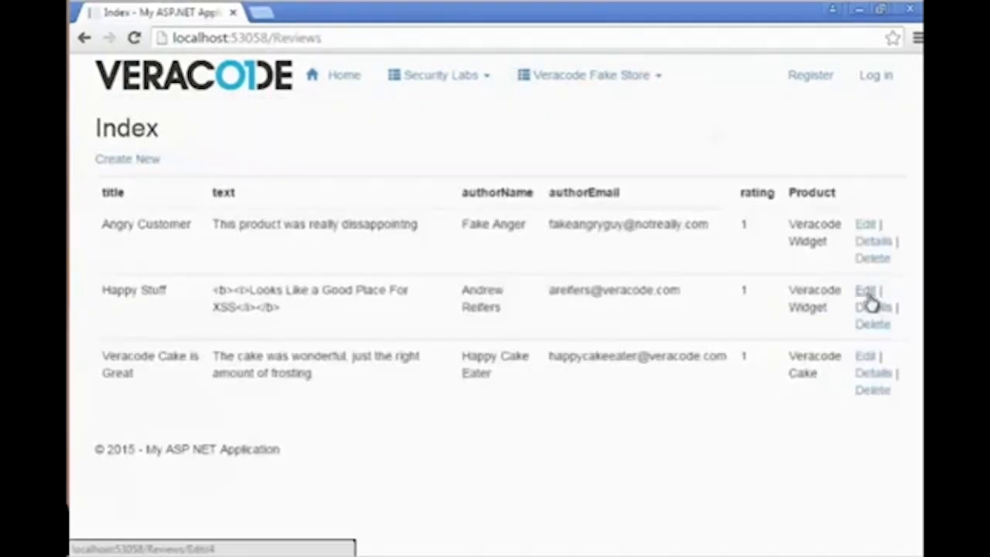
Step: Save Happy Stuff's review as an alert('hi') script with 'XSS' added to the message
left_click(864, 290)
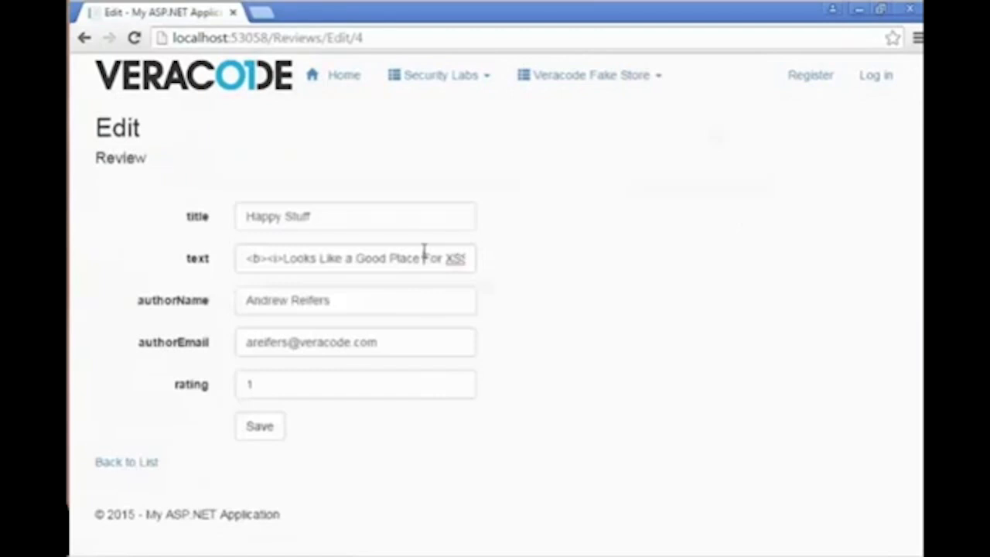
left_click(355, 257)
type("<")
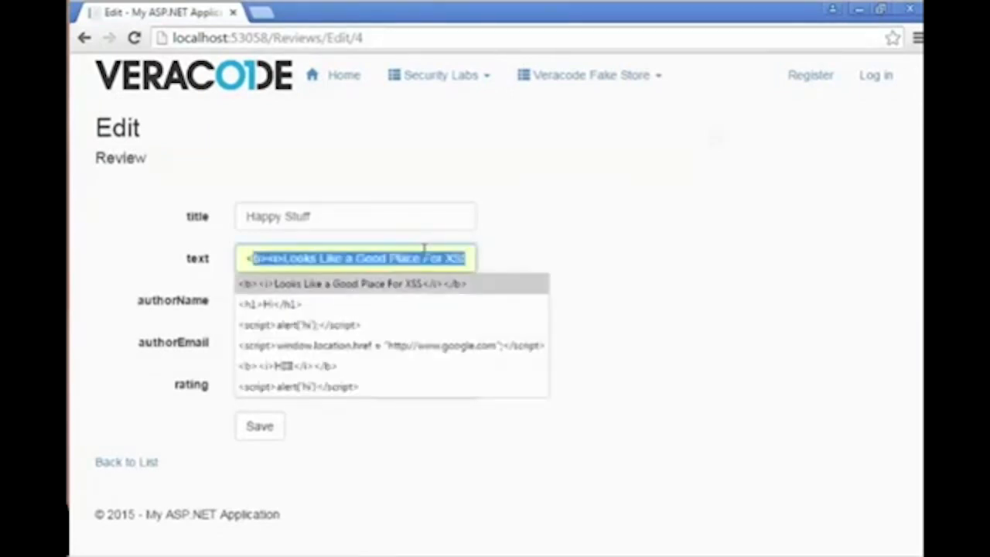
left_click(298, 325)
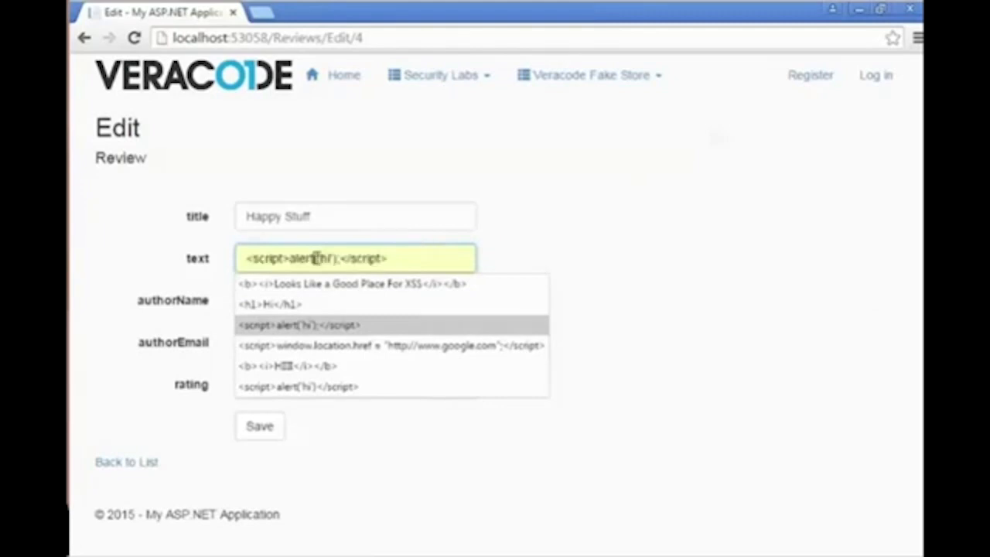
left_click(299, 324)
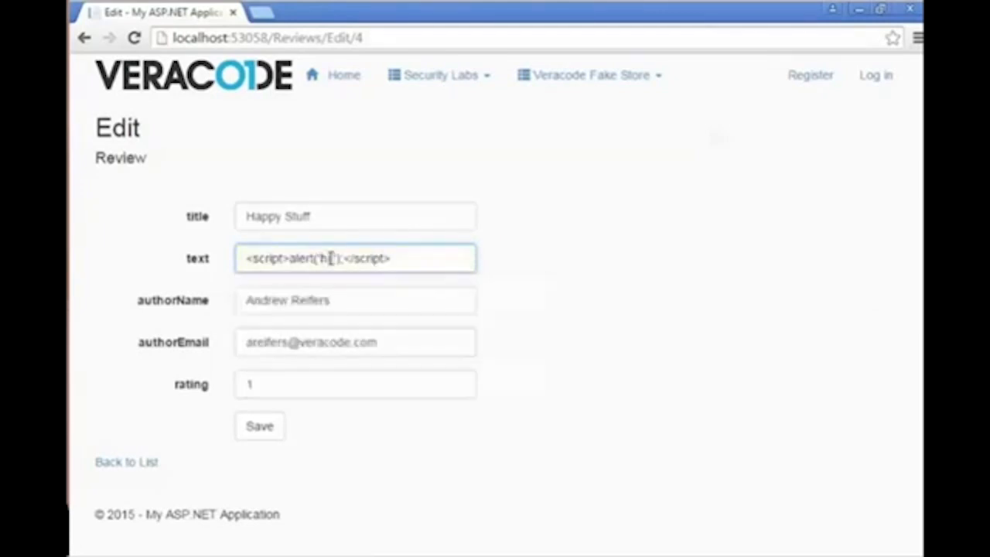
type("XSSS")
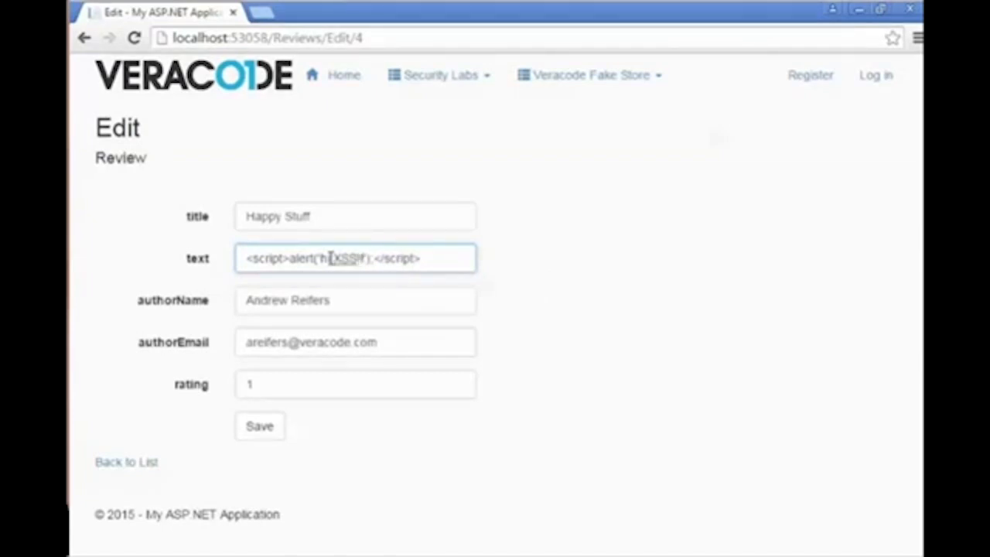
left_click(259, 426)
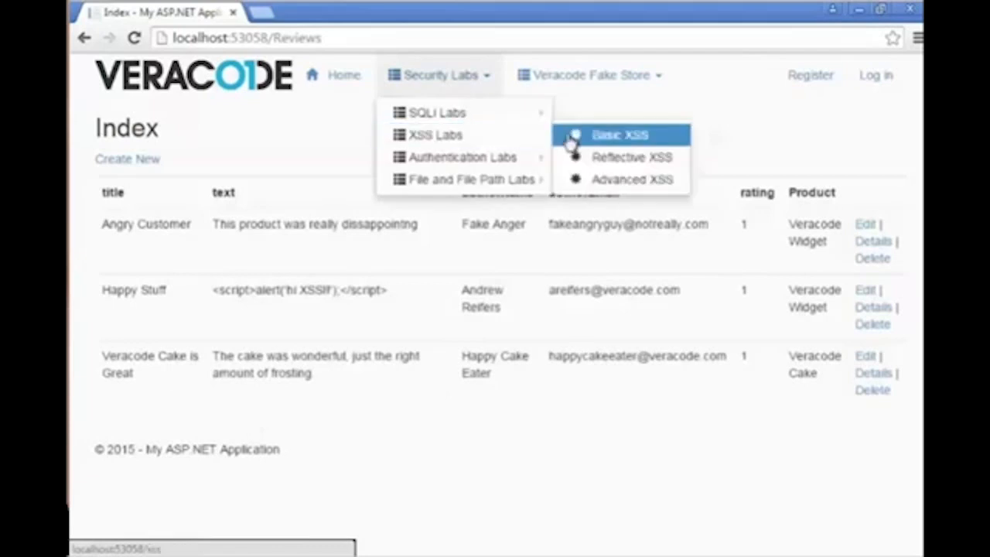
Step: Search 'Widge' in the Basic XSS lab and dismiss the 'hi XSS!!' alert
left_click(620, 134)
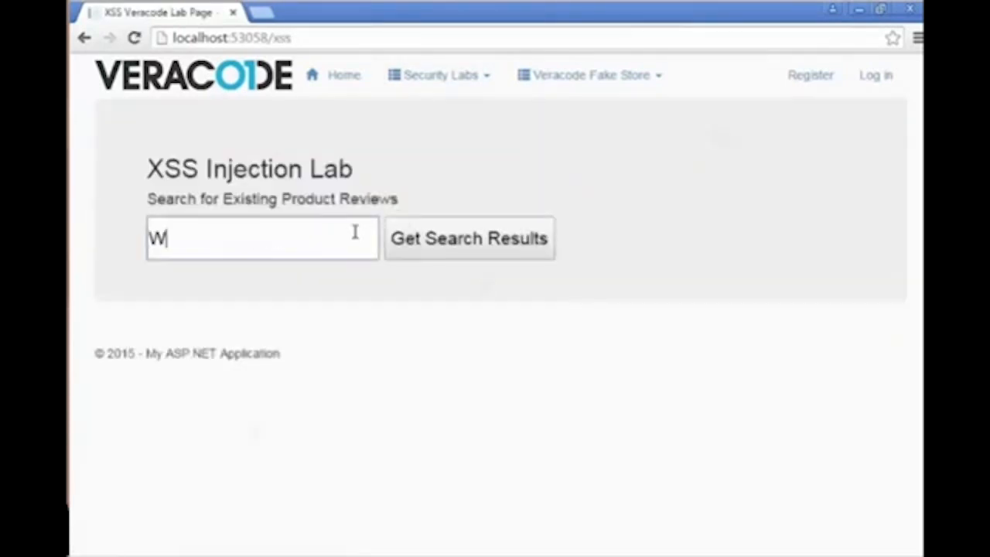
type("idge")
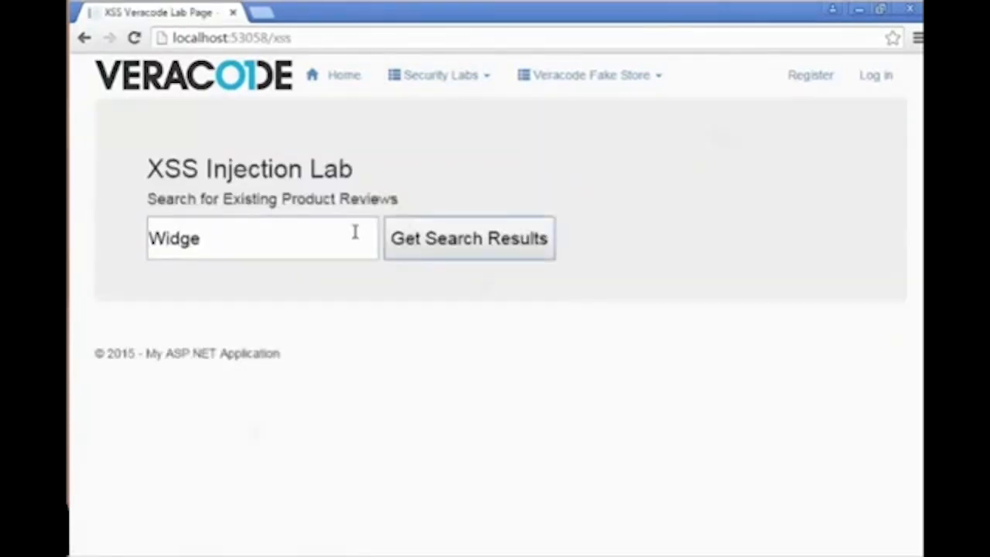
left_click(468, 238)
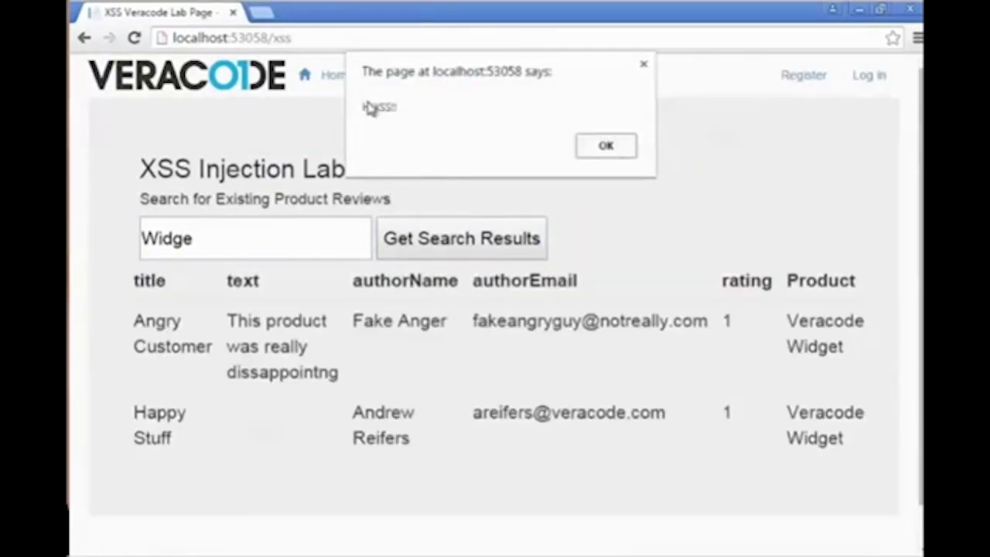
left_click(605, 146)
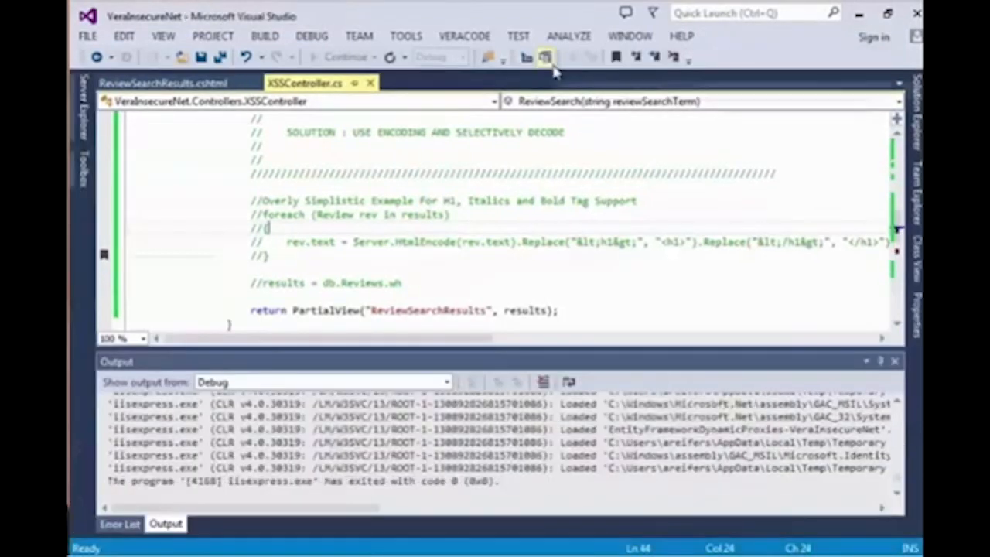
left_click(163, 83)
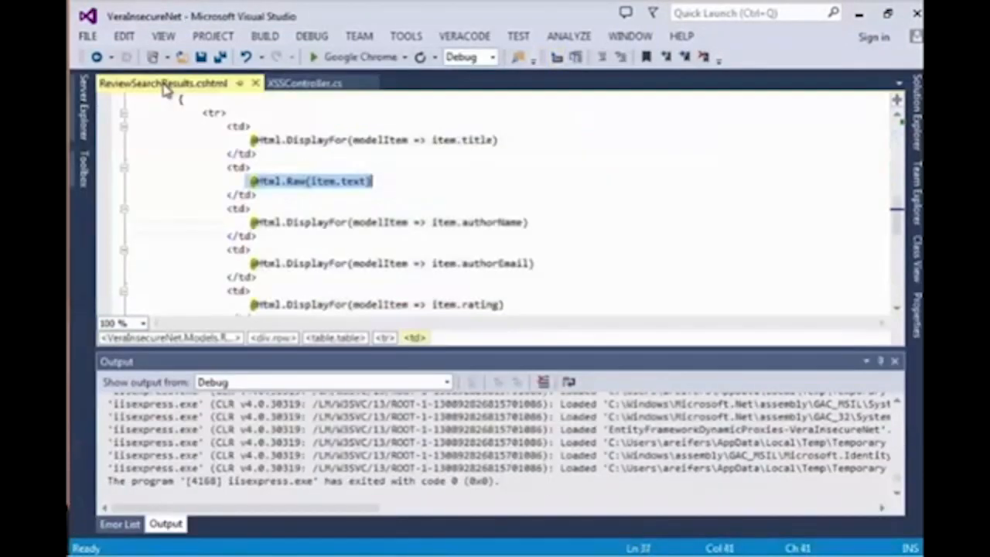
mouse_move(389, 222)
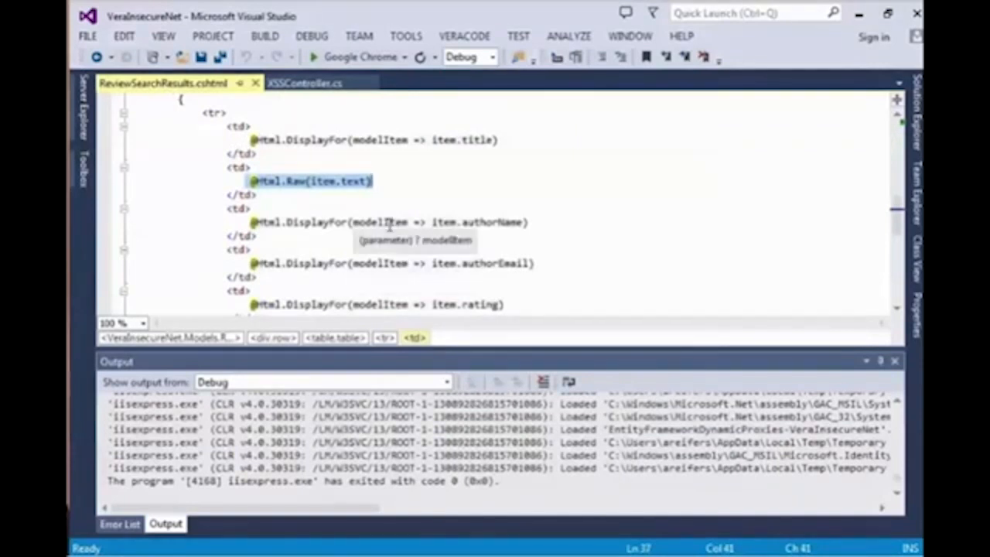
mouse_move(401, 197)
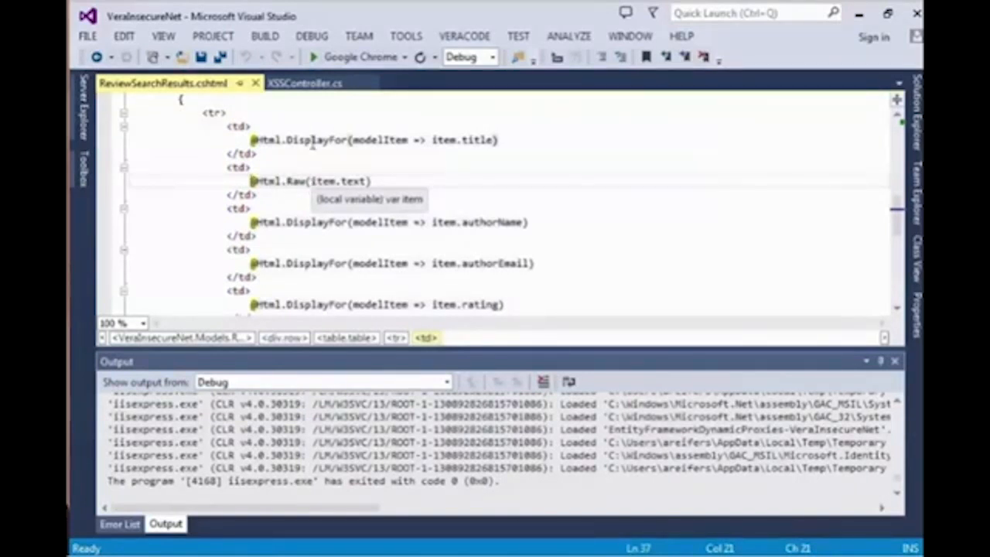
left_click(303, 83)
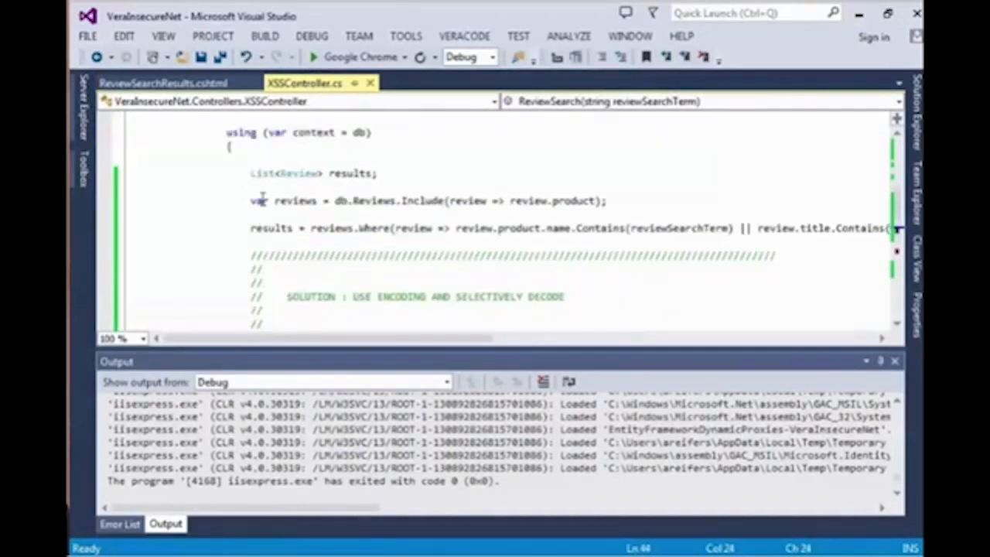
Step: Uncomment the foreach loop in XSSController.cs that HTML-encodes reviews and restores h1 tags, then build
double_click(266, 173)
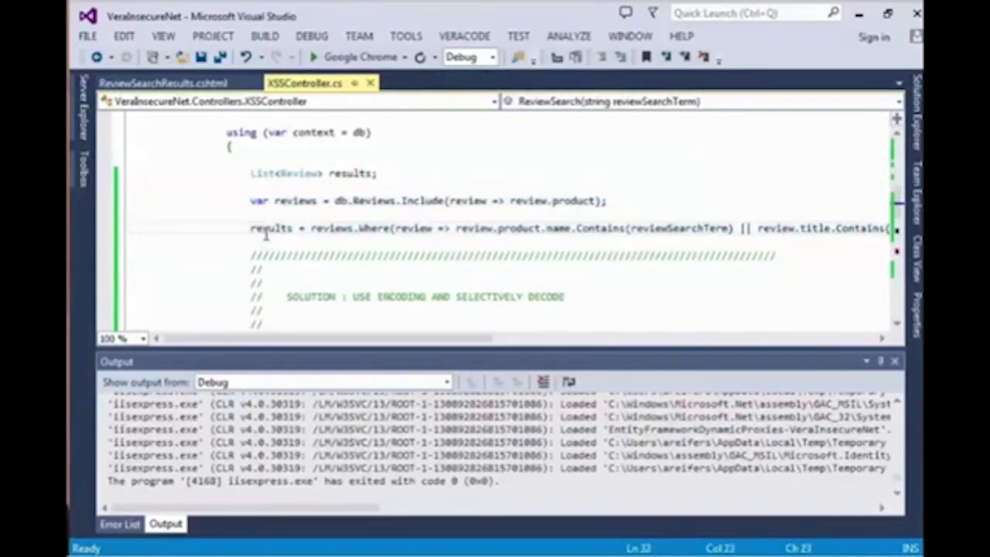
scroll("down", 3)
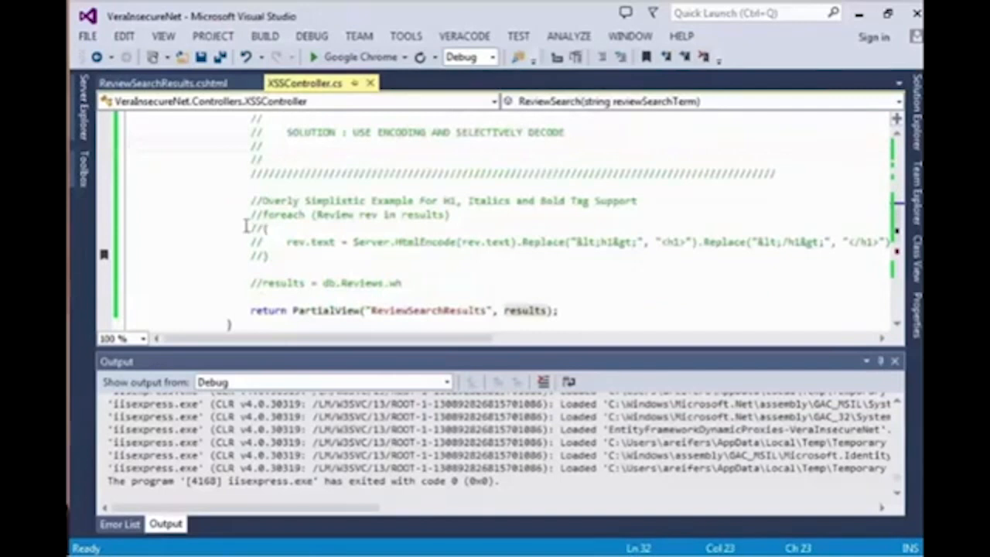
left_click_drag(248, 214, 270, 255)
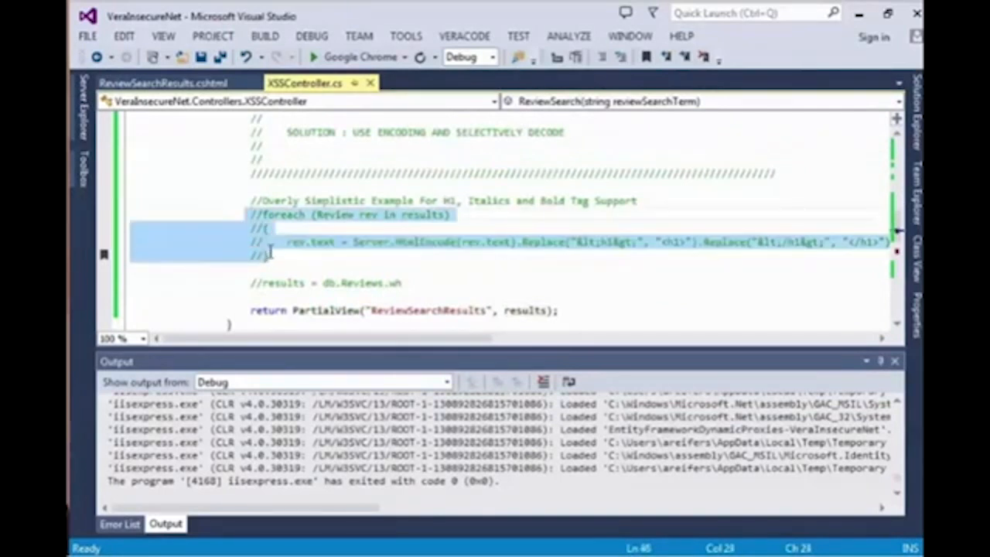
key("ctrl+k")
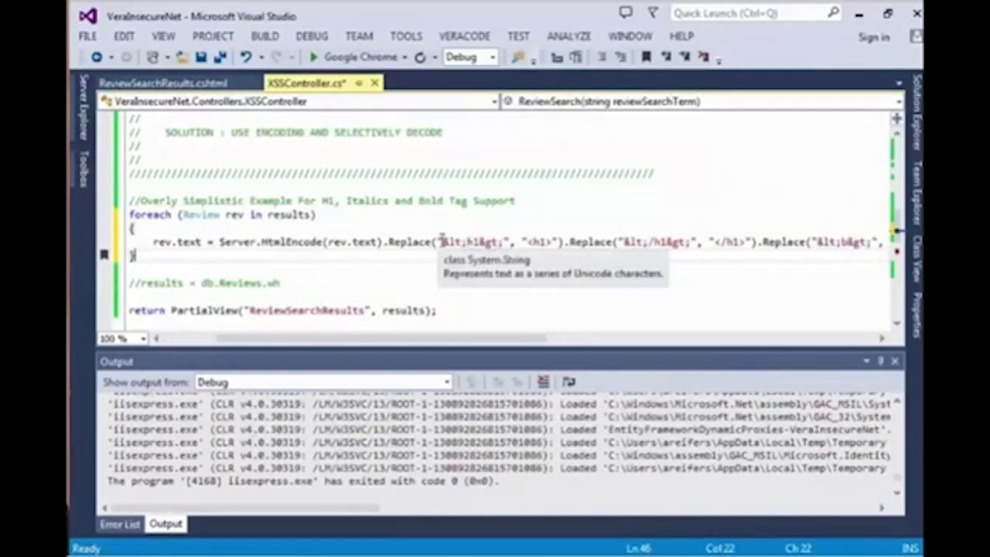
mouse_move(443, 263)
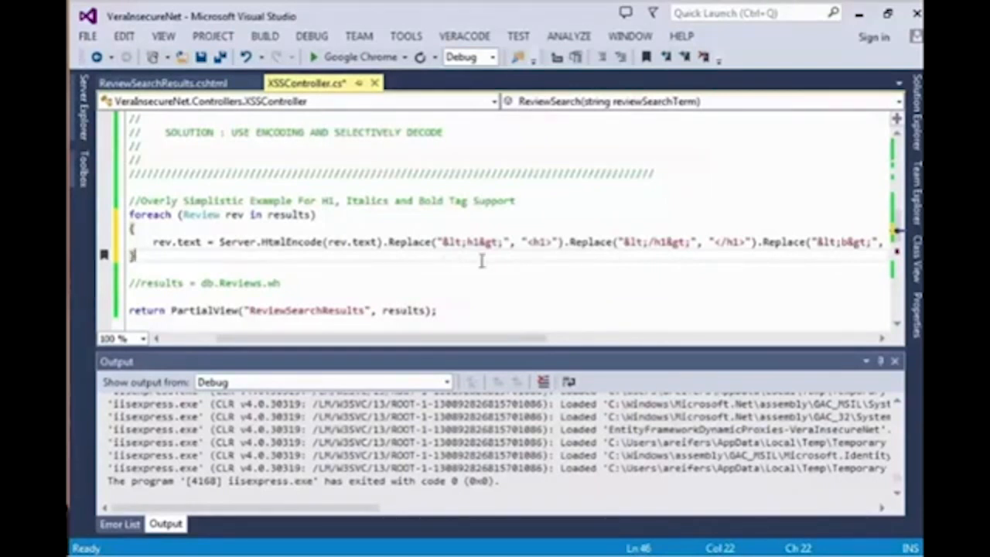
mouse_move(677, 243)
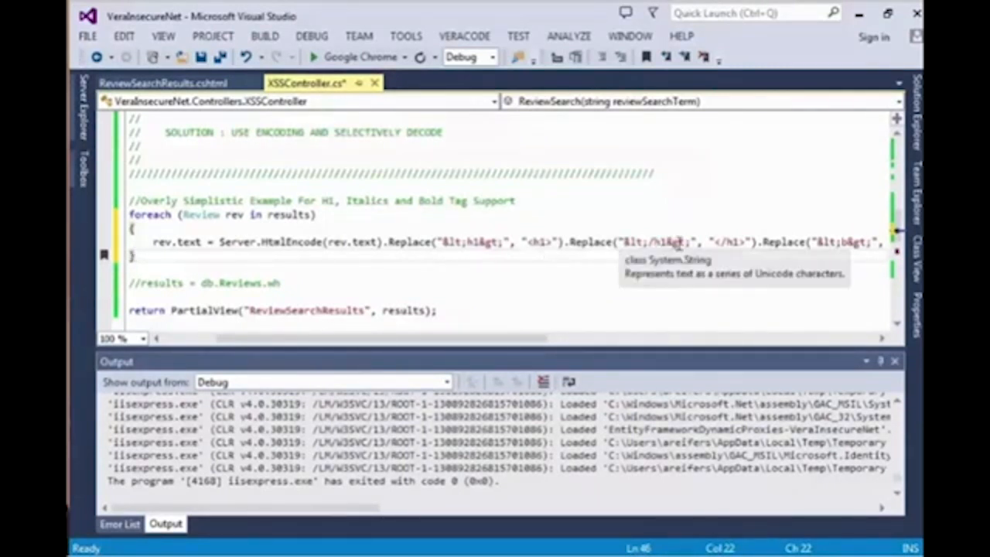
mouse_move(630, 222)
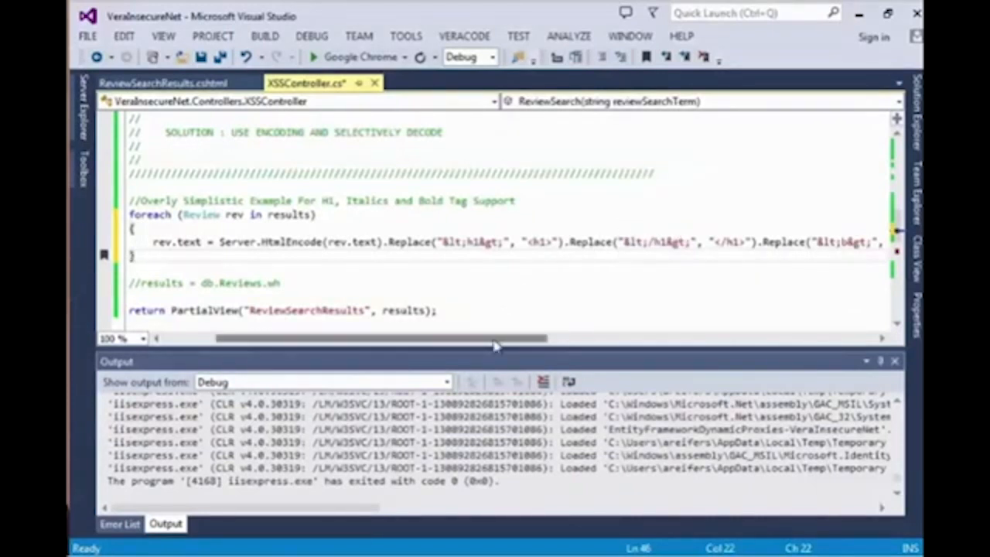
left_click_drag(495, 338, 429, 337)
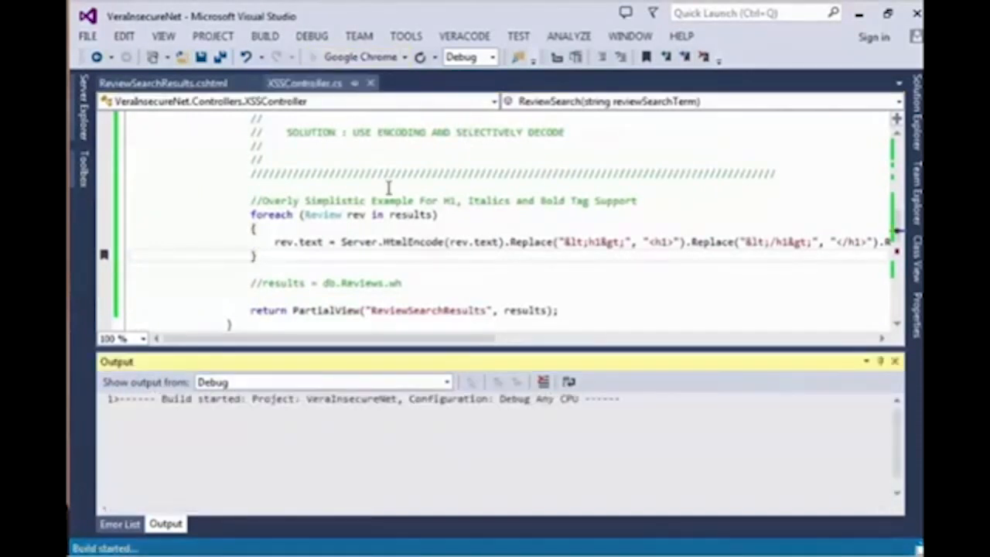
Step: Run the rebuilt app and search 'Wld' in Basic XSS, showing the script as plain text
left_click(97, 56)
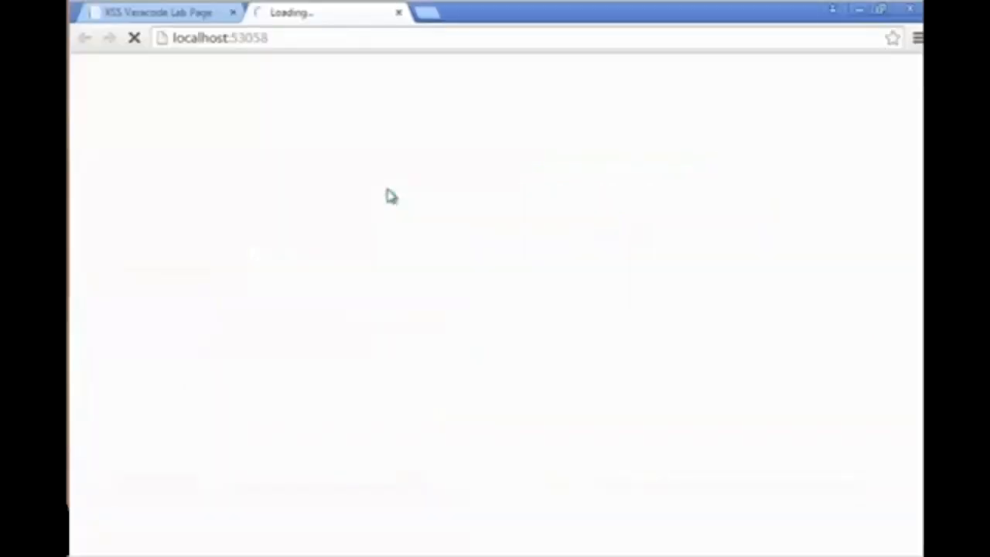
left_click(437, 75)
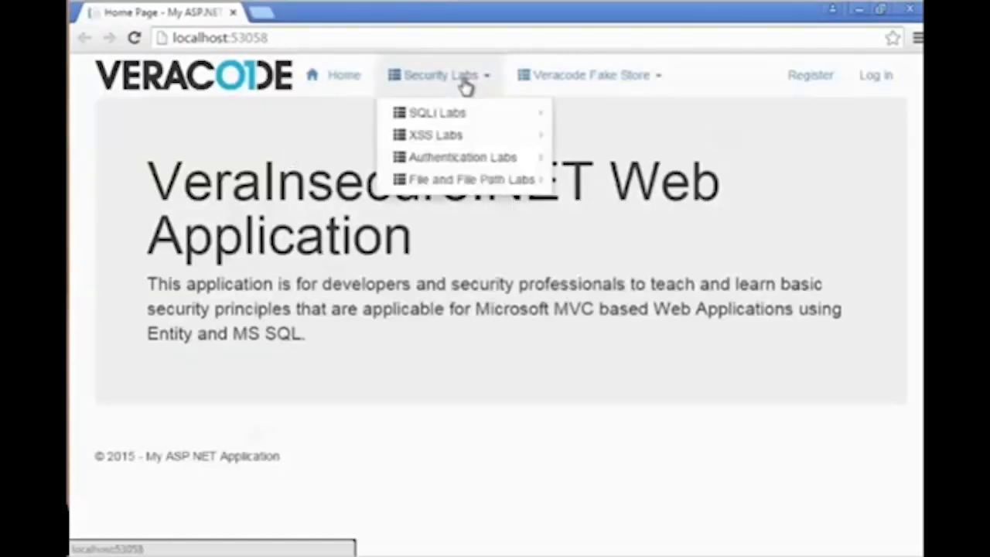
mouse_move(436, 134)
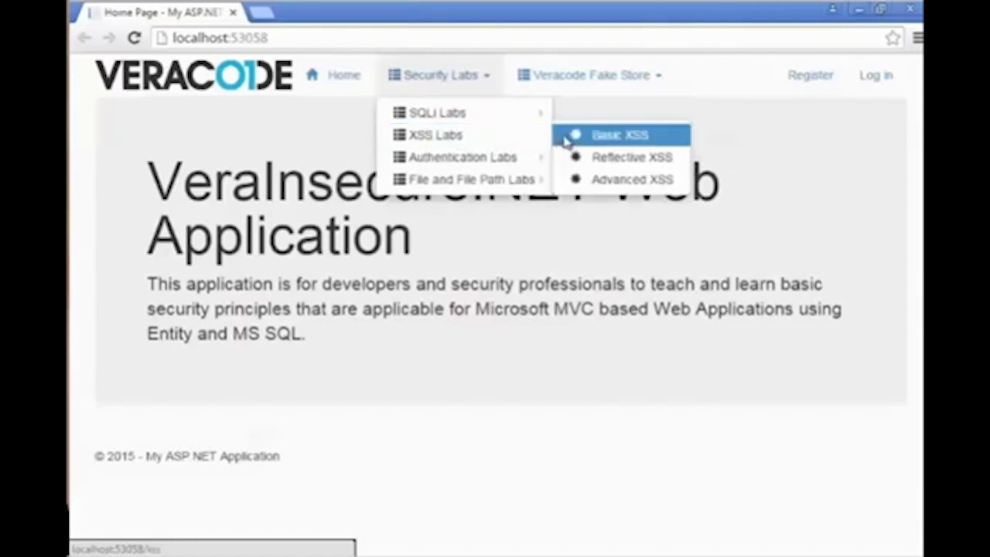
left_click(619, 135)
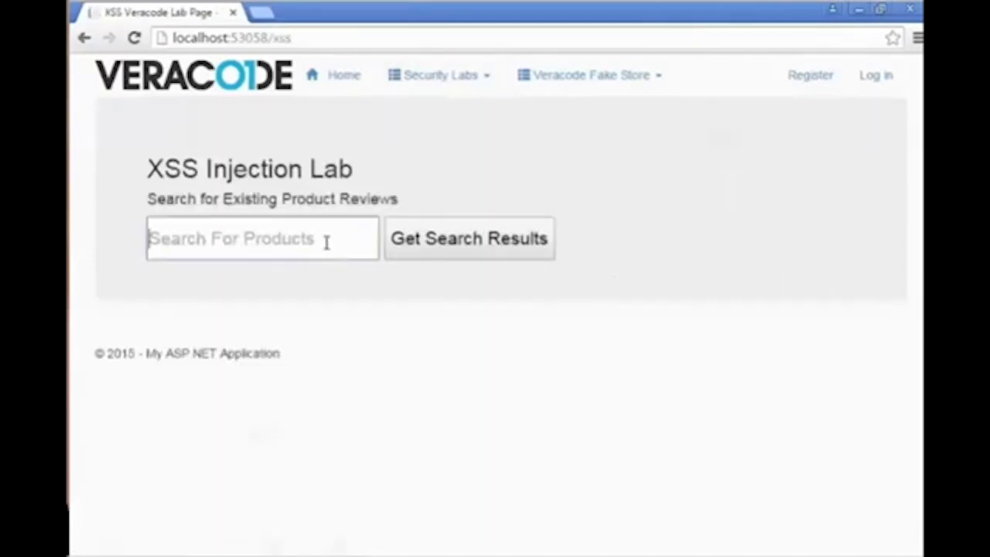
type("Wld")
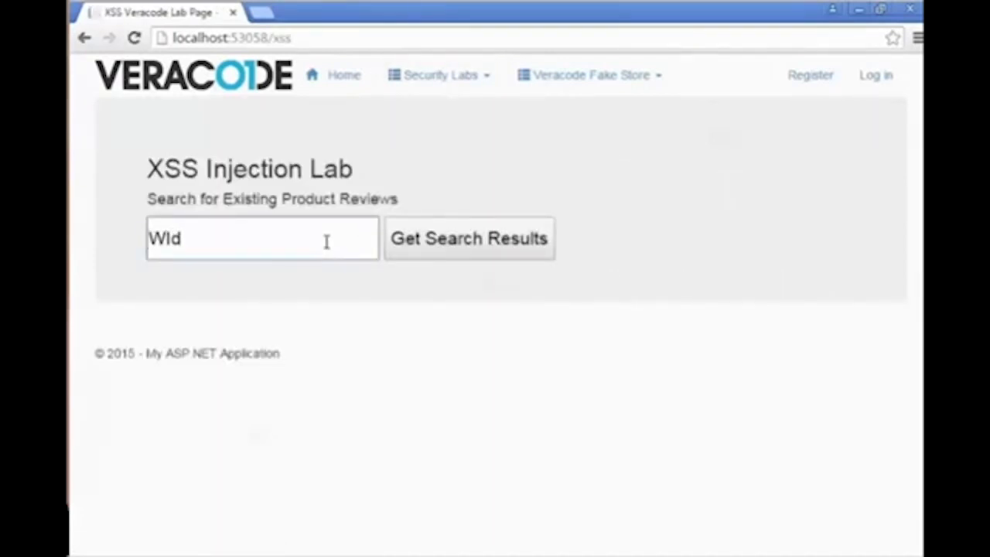
left_click(469, 238)
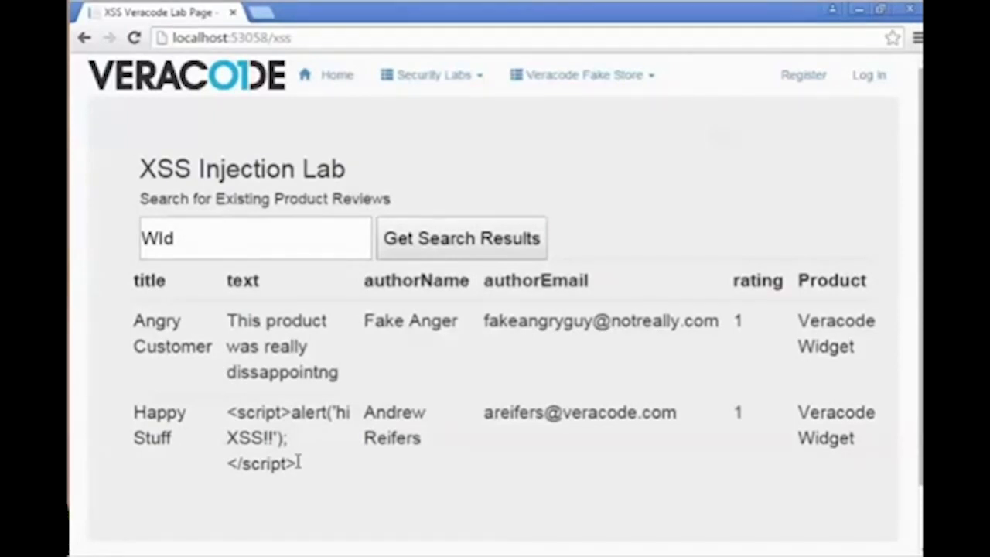
left_click_drag(133, 412, 298, 464)
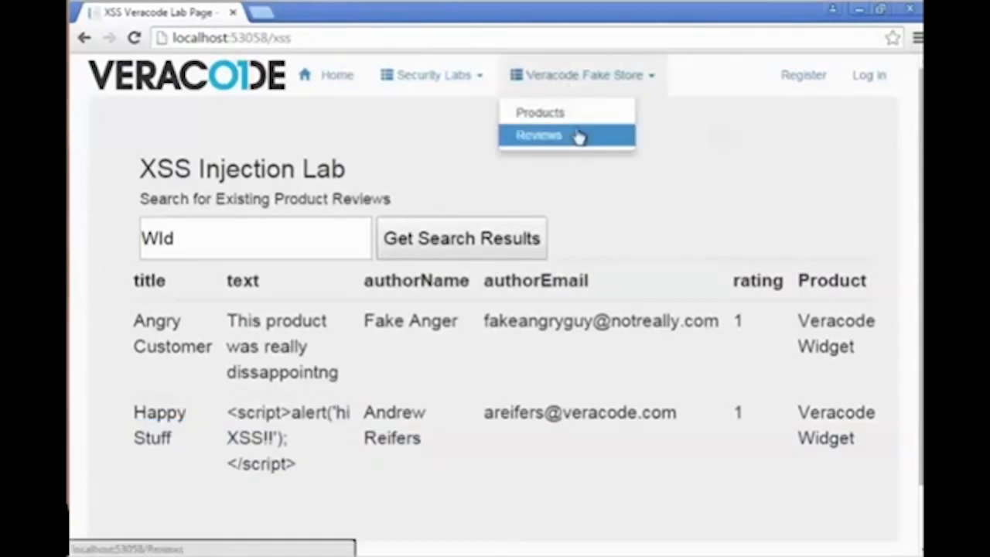
Step: View the store's Reviews list, then search the XSS lab reviews for 'Wid'
left_click(538, 135)
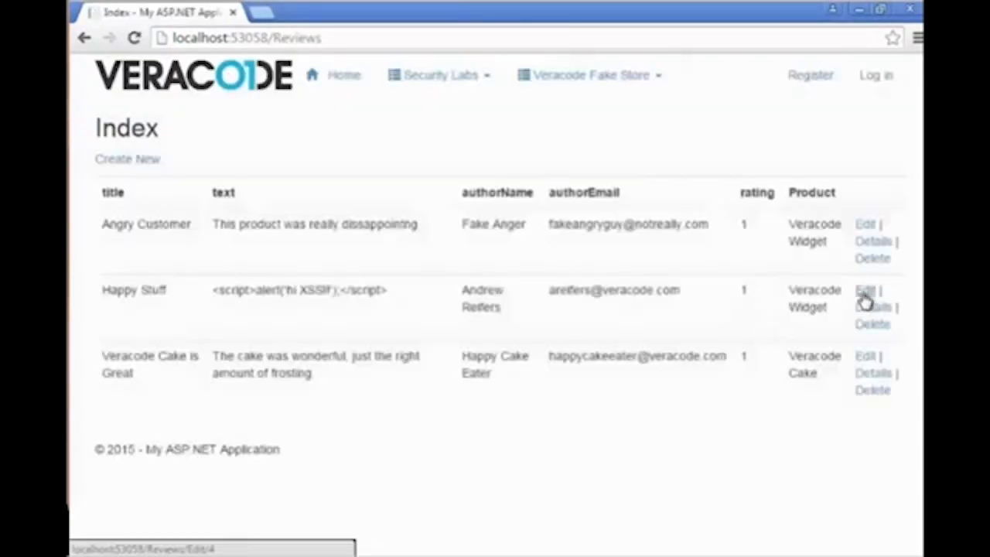
left_click(865, 290)
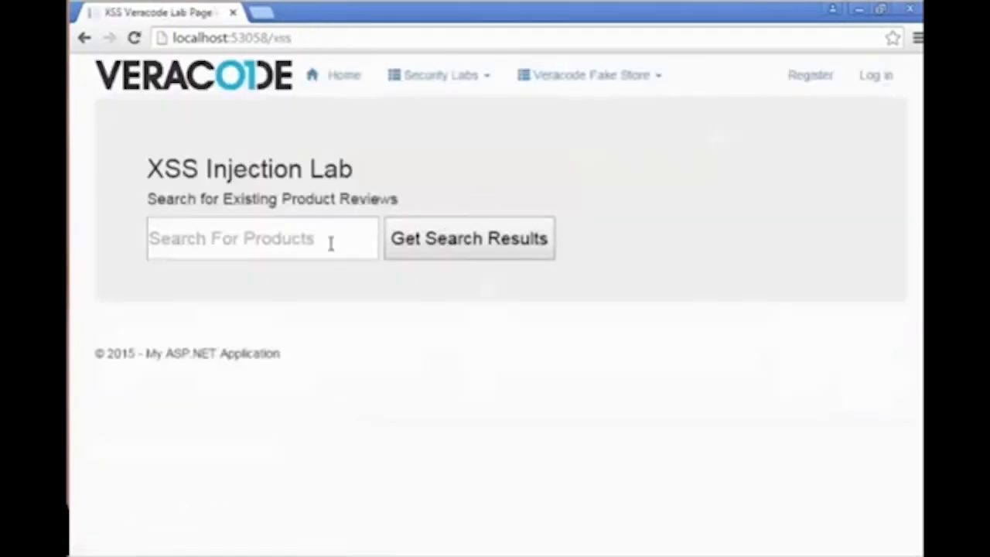
type("Wid")
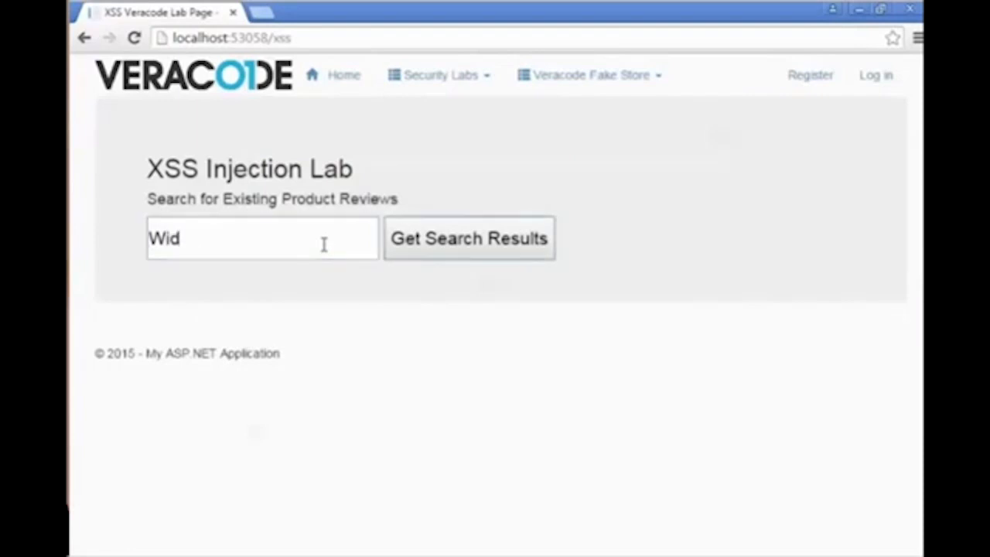
left_click(469, 239)
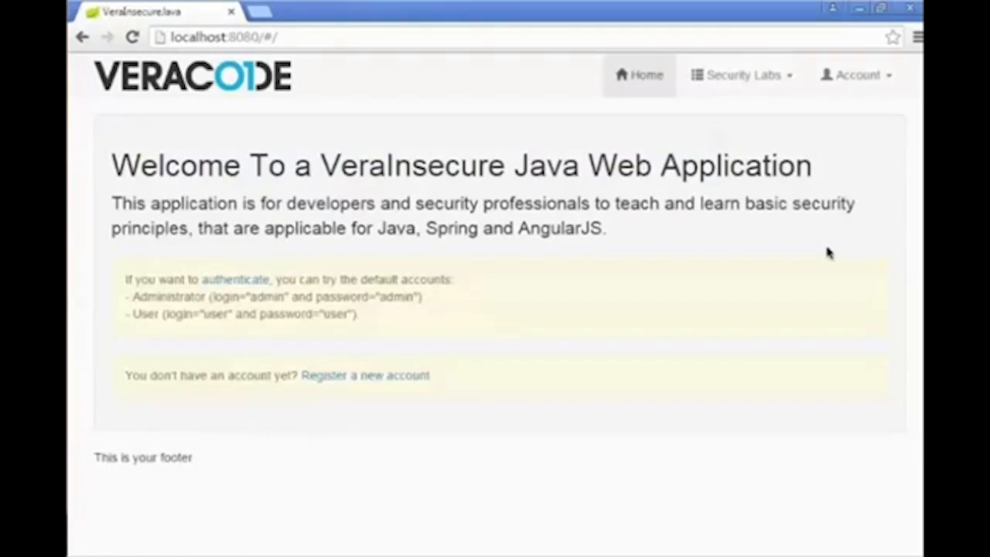
mouse_move(850, 143)
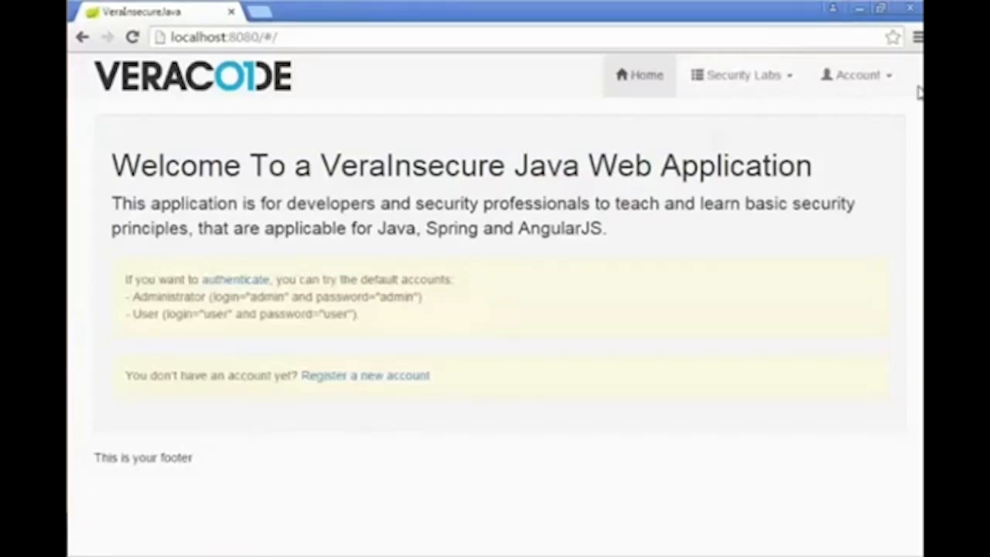
left_click(856, 75)
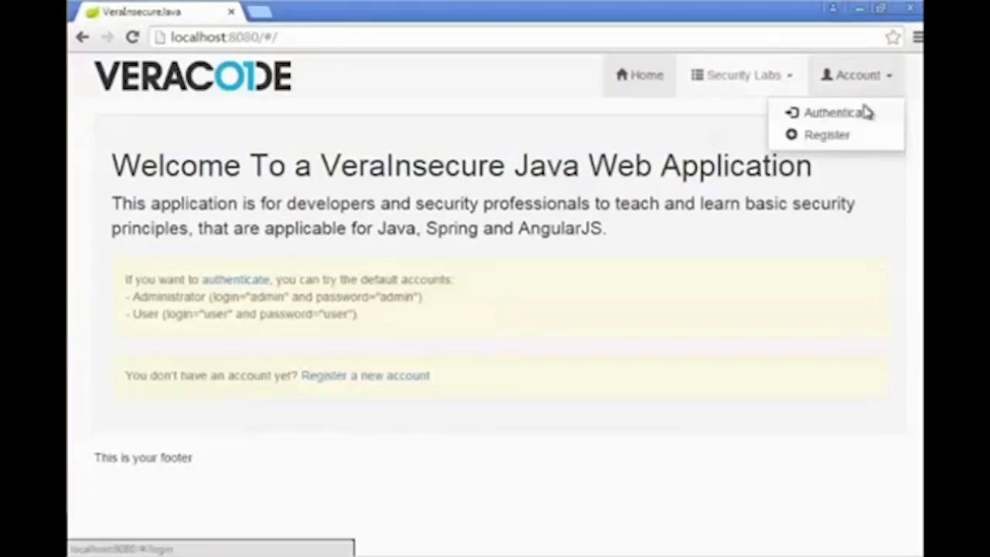
left_click(835, 112)
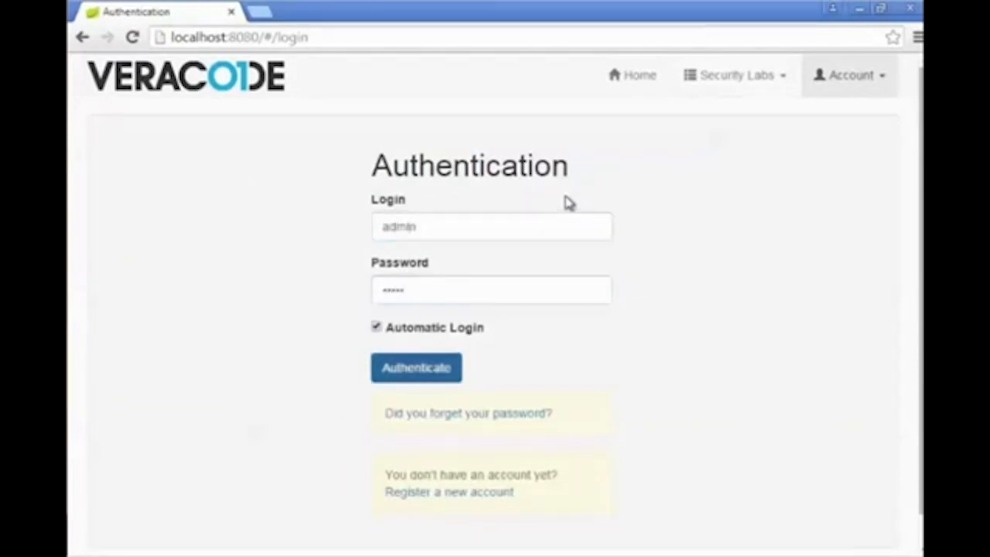
left_click(416, 366)
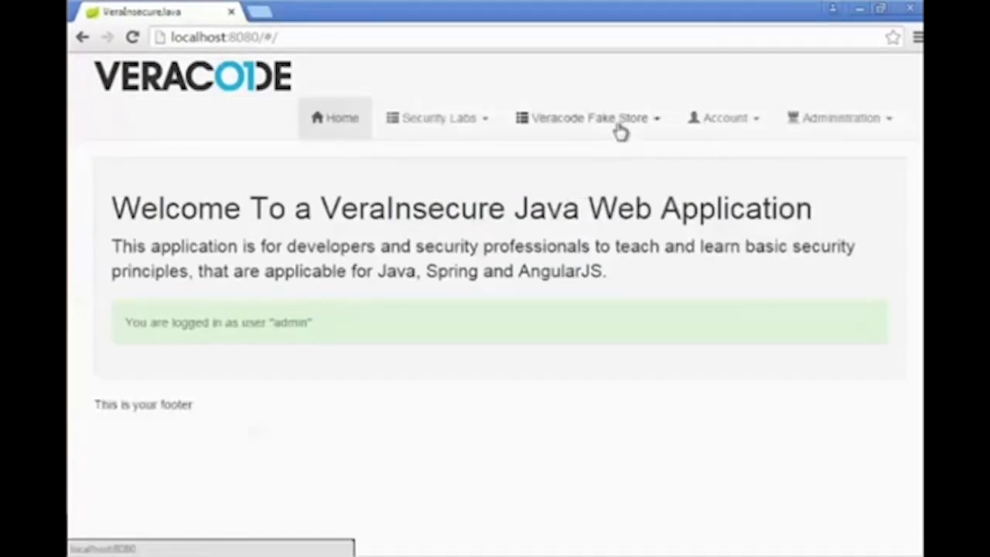
left_click(589, 118)
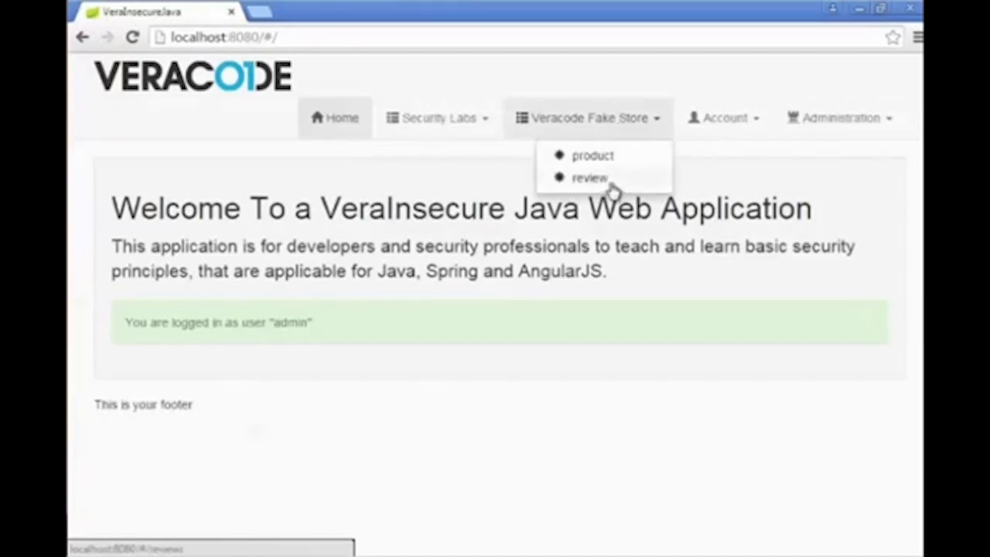
left_click(590, 177)
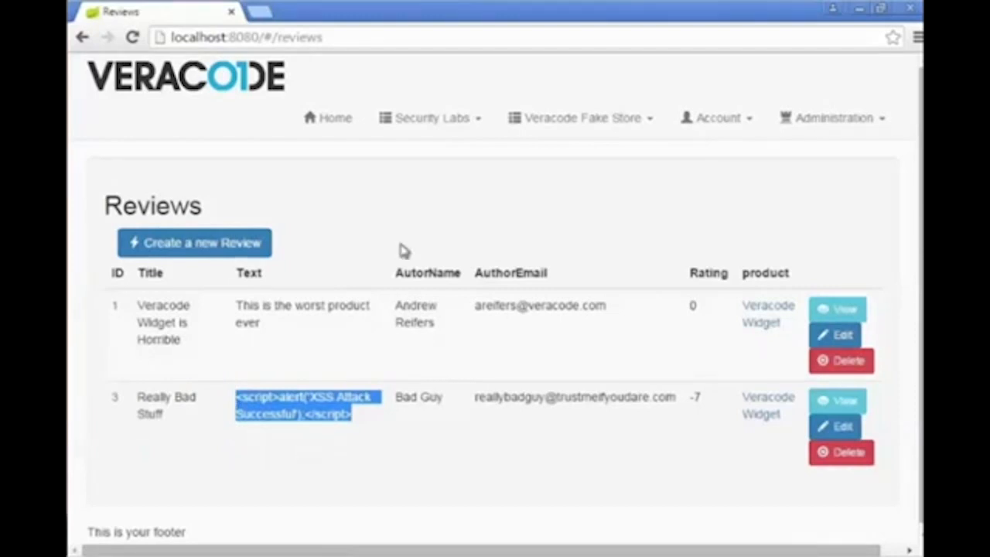
Step: Search the Basic XSS lab for 'Widget' and dismiss the 'XSS Attack Successful!' alert
left_click(429, 118)
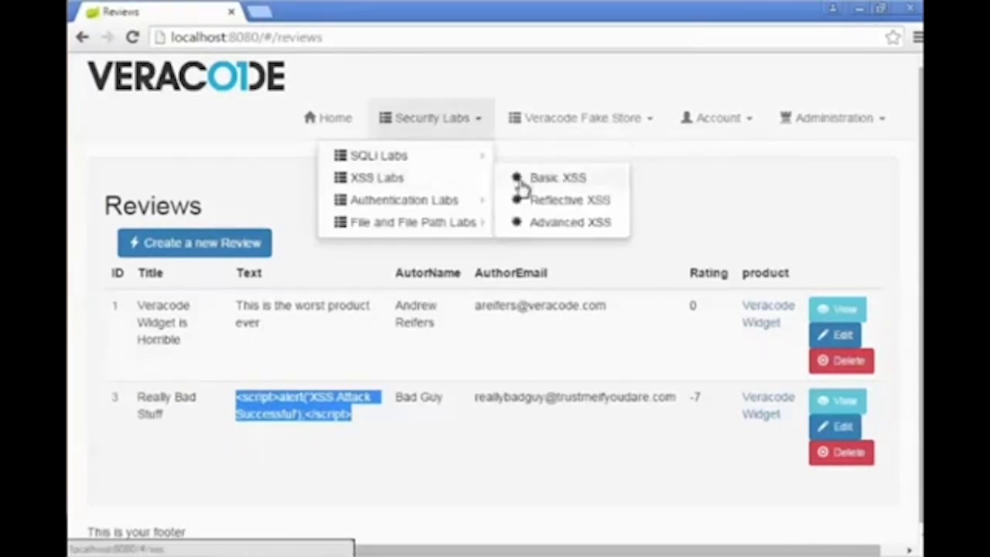
left_click(558, 177)
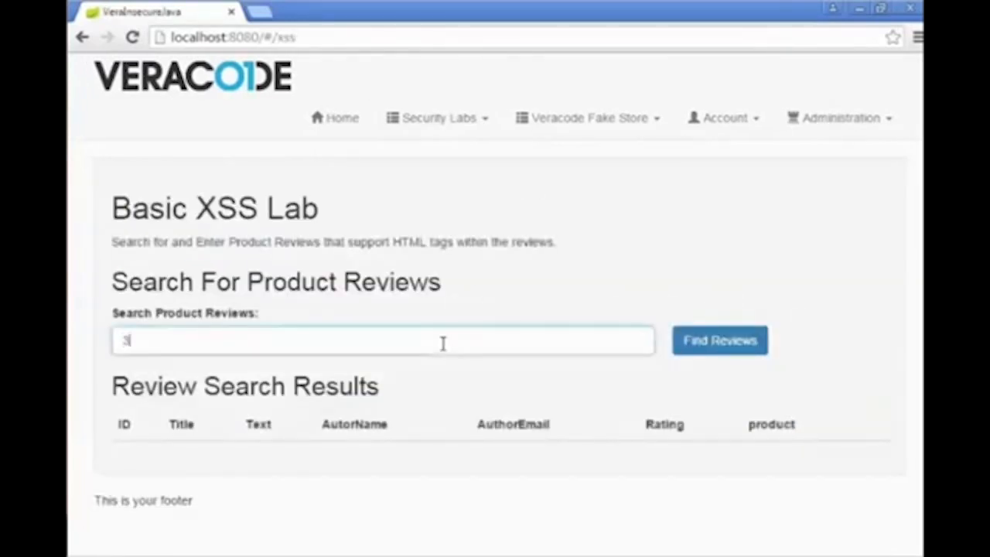
type("w")
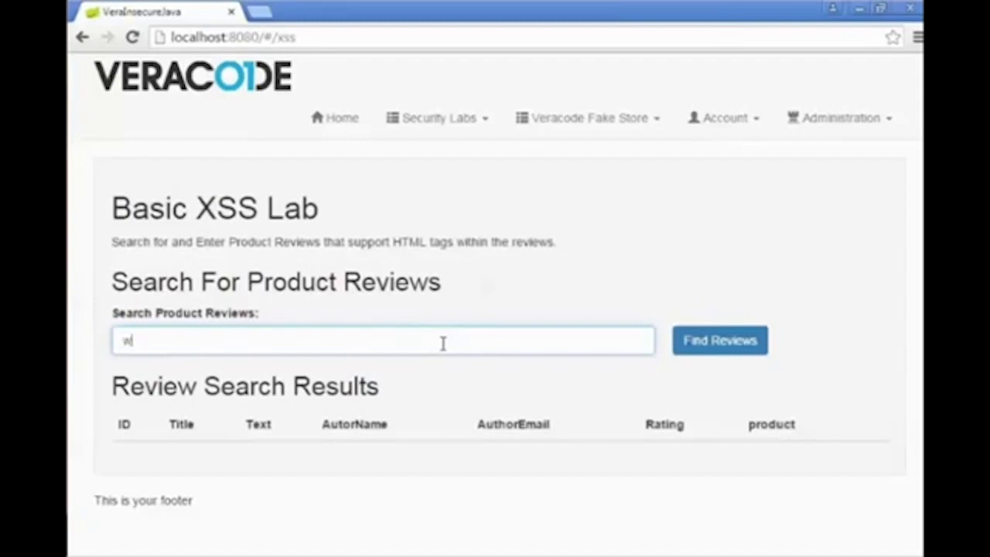
type("l")
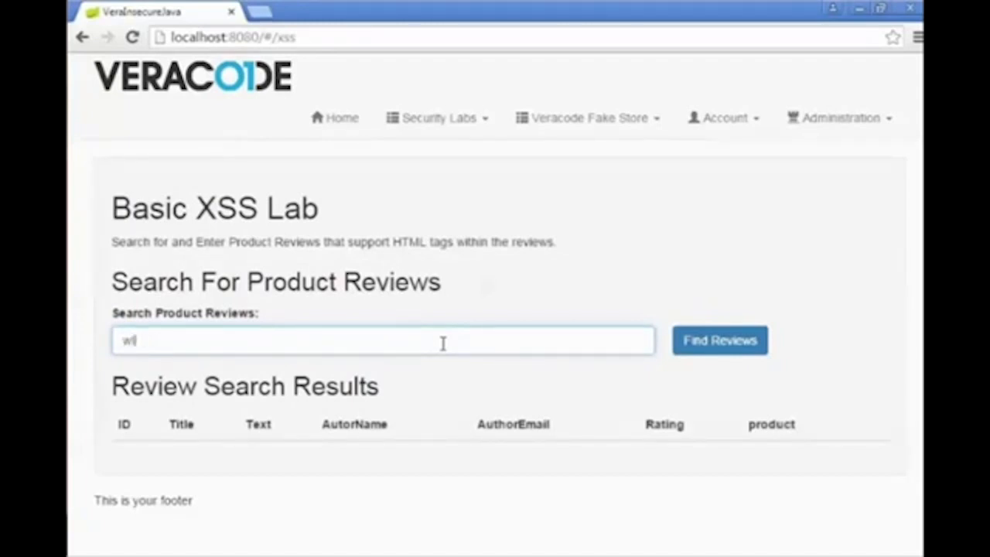
type("Widgi")
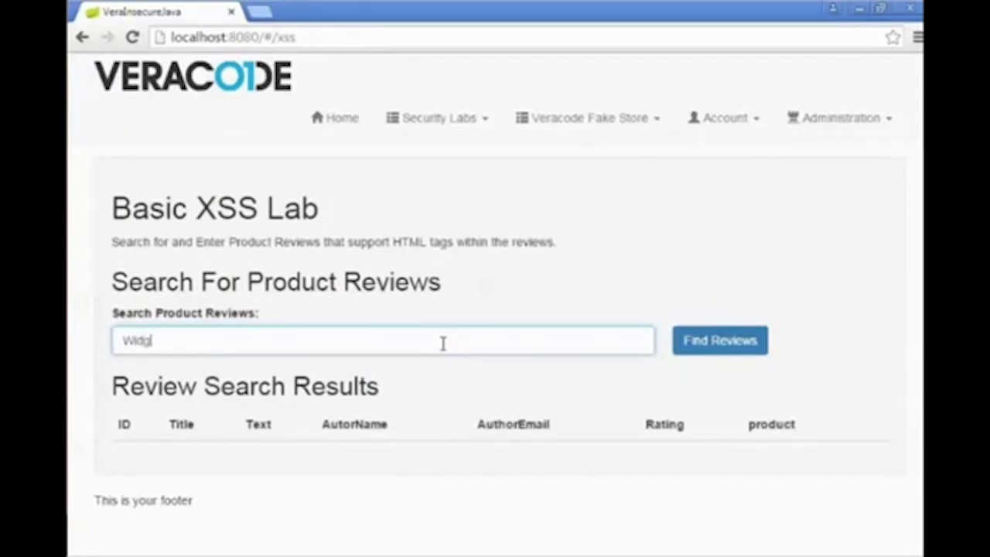
left_click(719, 340)
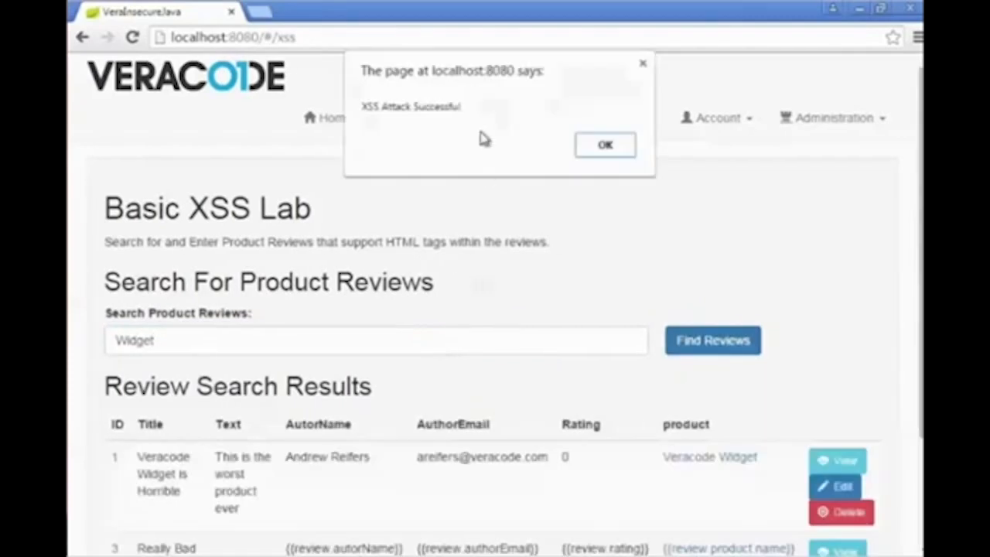
mouse_move(385, 112)
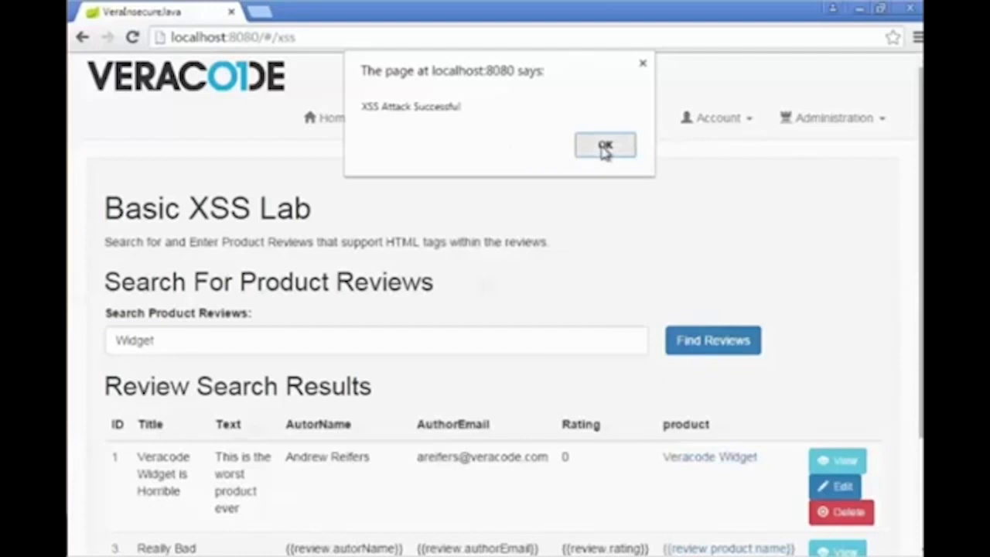
left_click(605, 147)
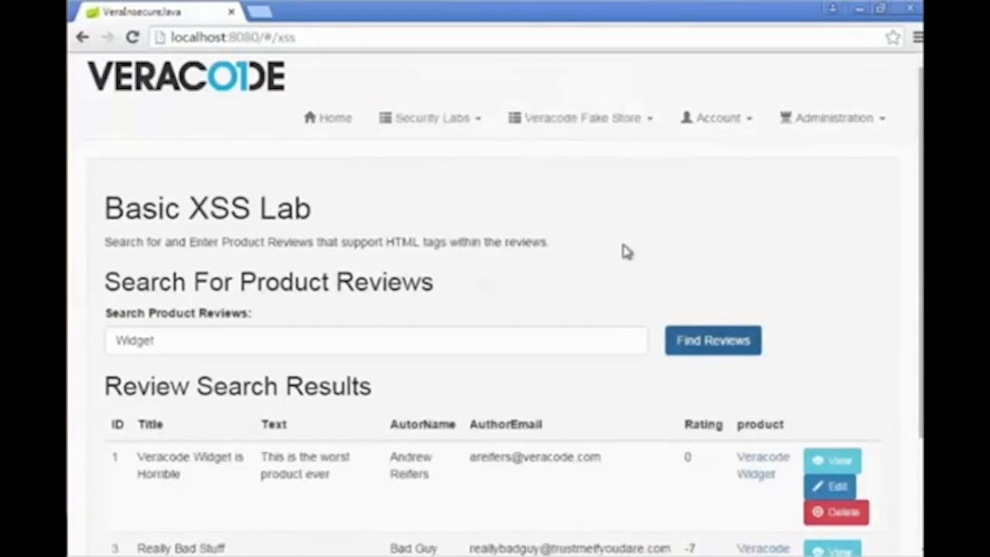
Step: Scroll to SOLUTION ONE in XSSLabService.java and select the PolicyFactory sanitizing block
scroll("down", 3)
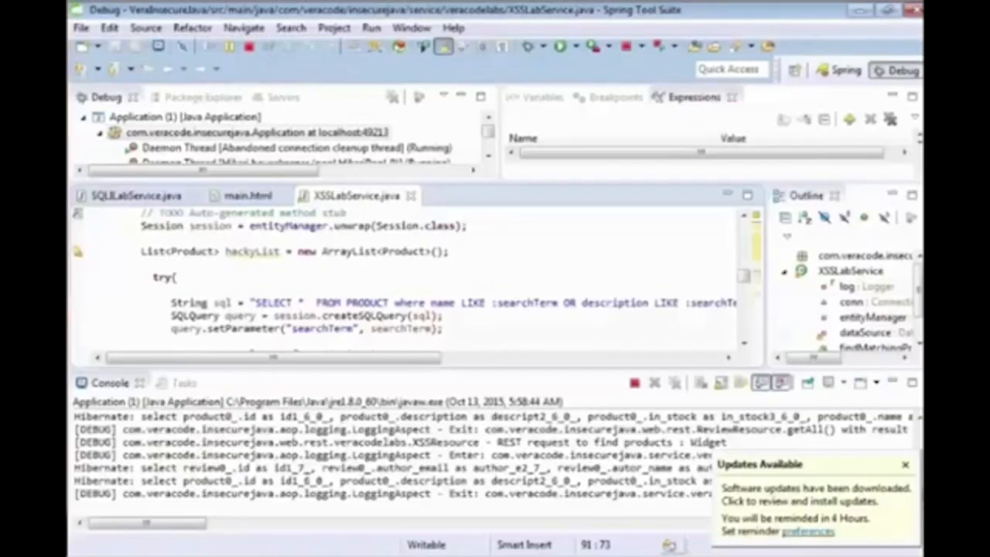
mouse_move(332, 207)
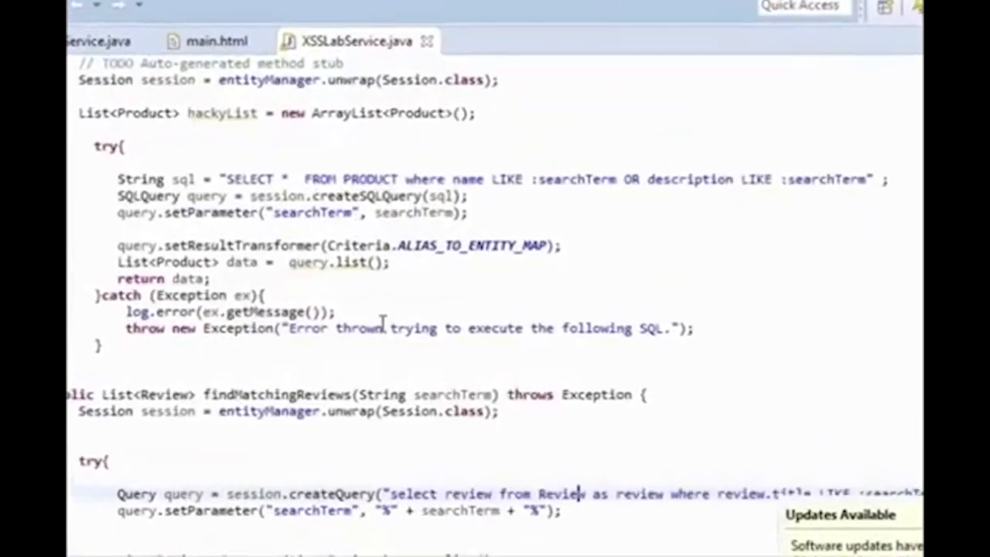
scroll("down", 3)
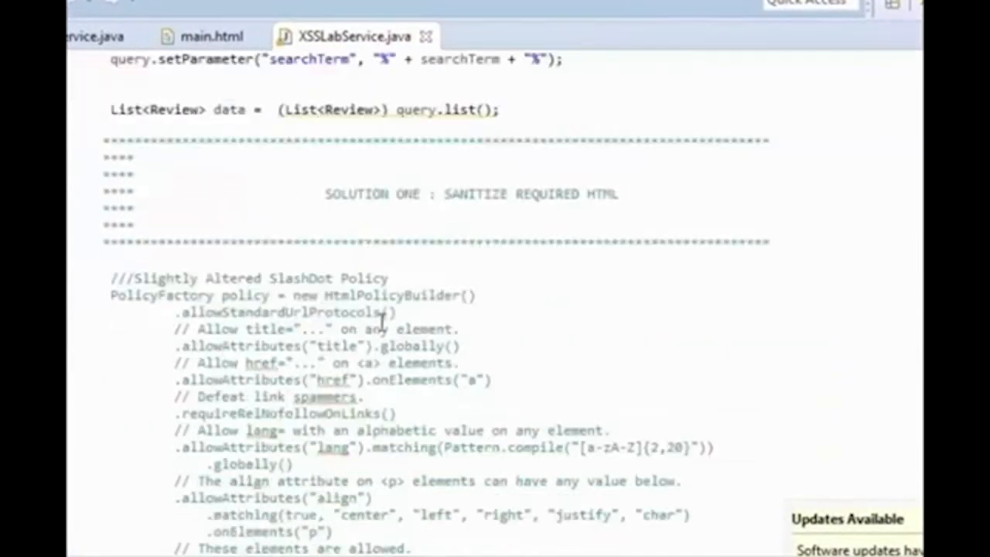
scroll("down", 3)
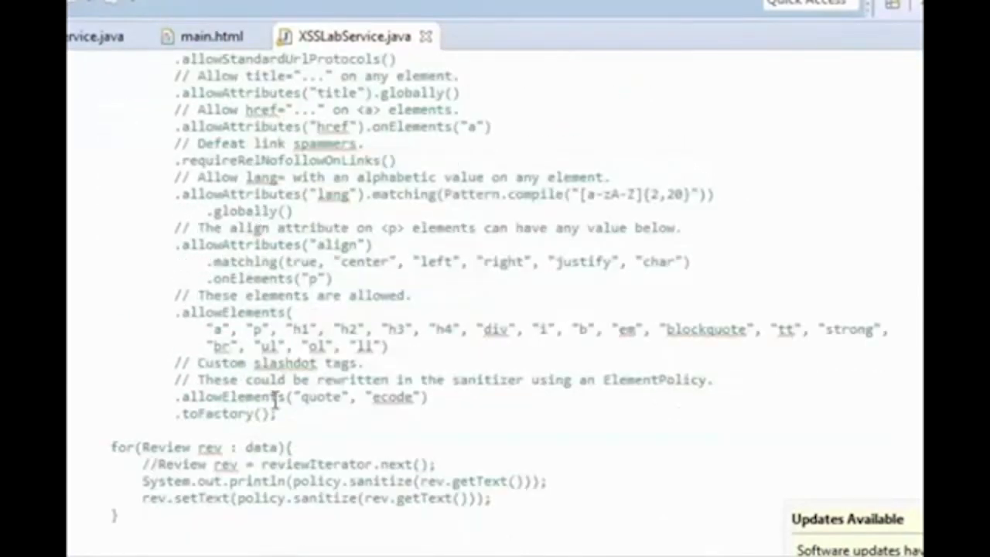
left_click_drag(197, 295, 275, 413)
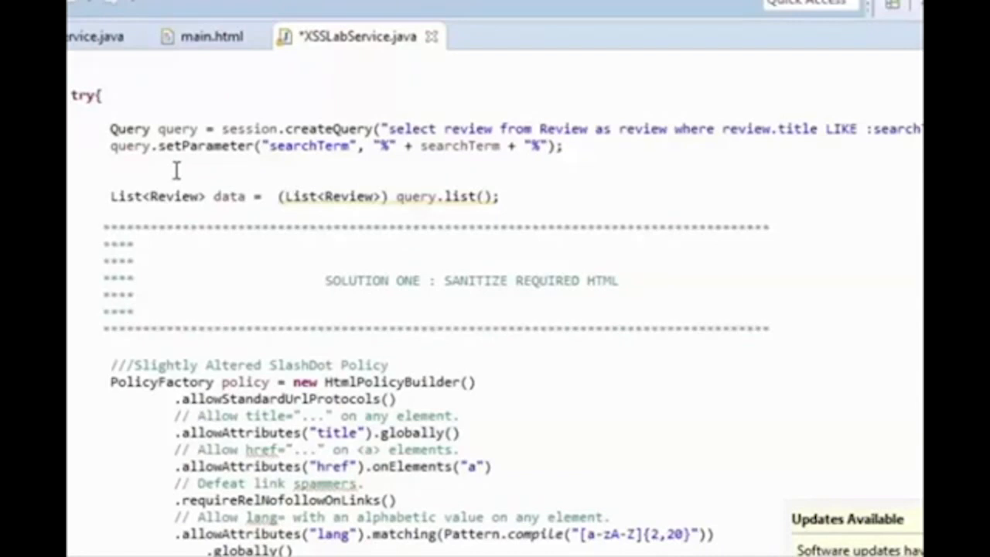
Step: Select the review-sanitizing for loop and save XSSLabService.java
scroll("down", 3)
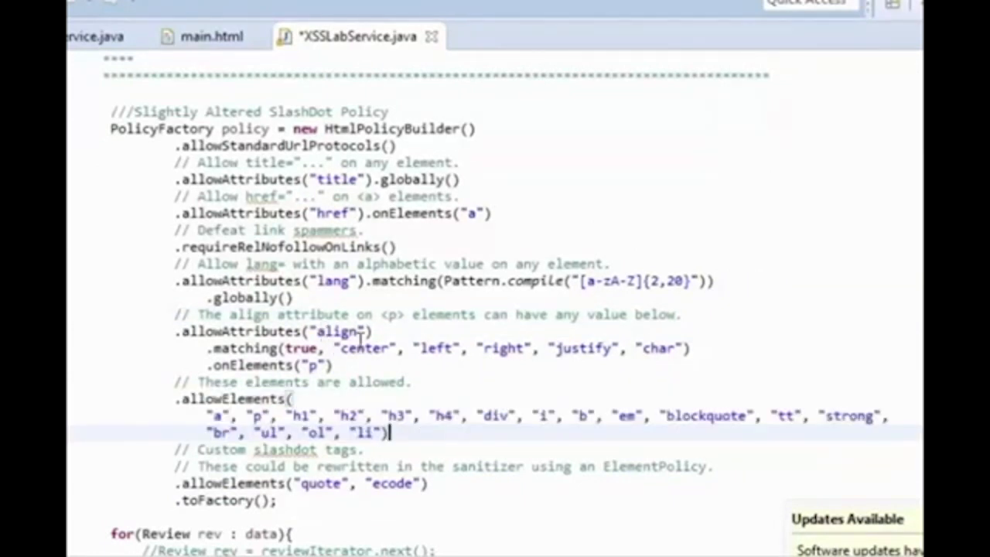
scroll("down", 3)
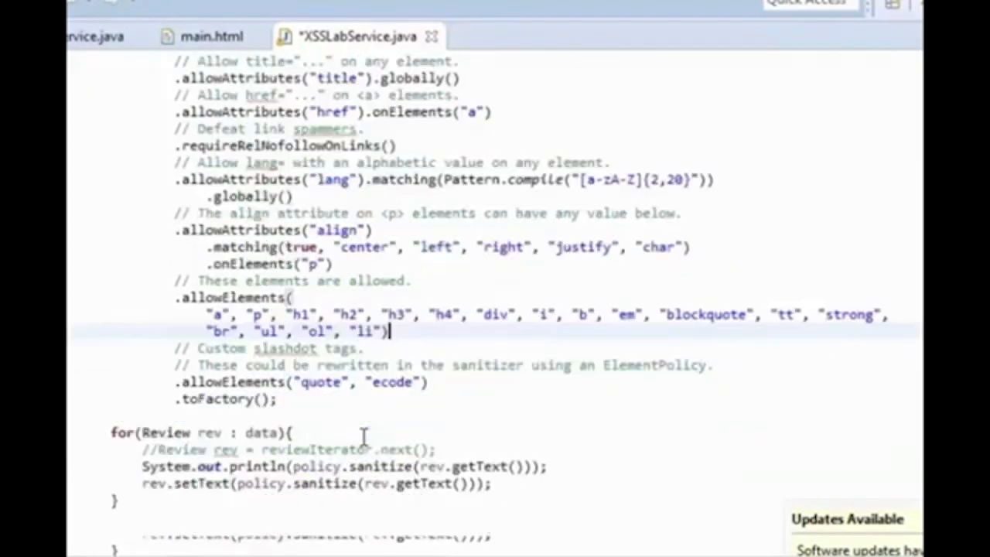
scroll("down", 3)
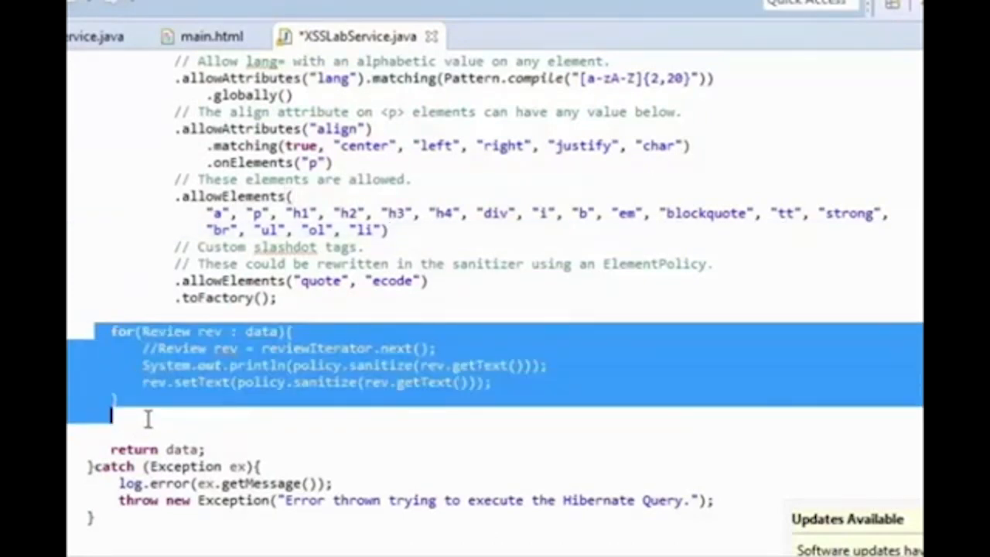
double_click(325, 382)
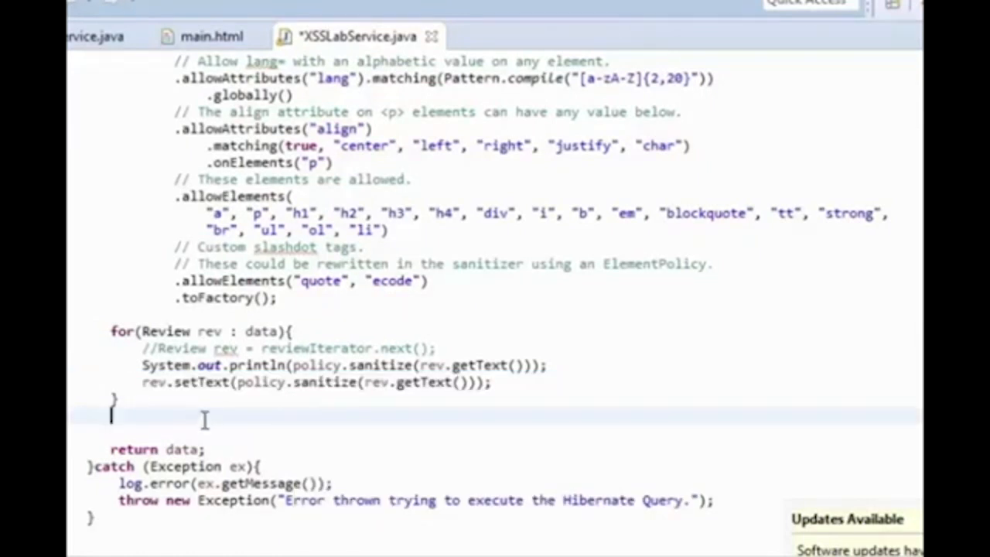
key("ctrl+s")
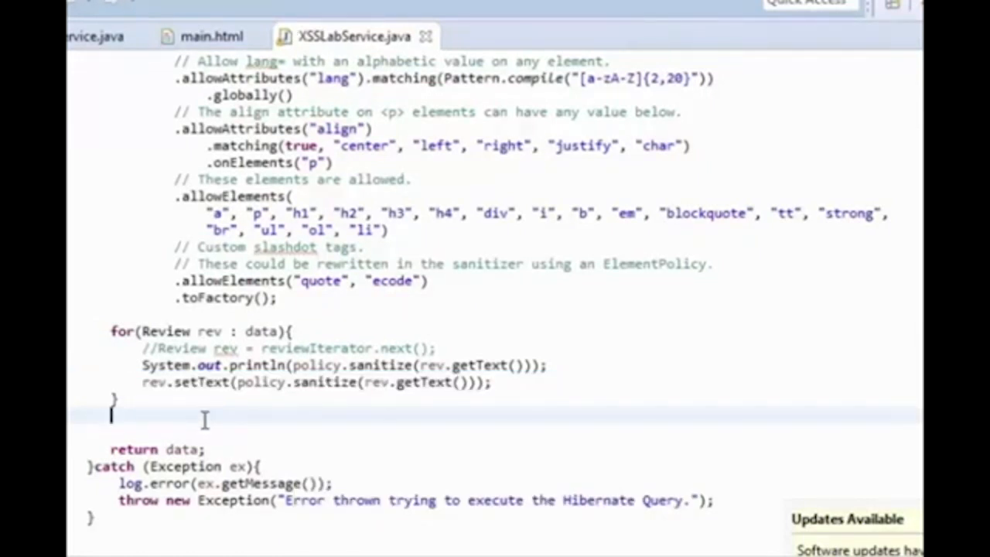
left_click(564, 6)
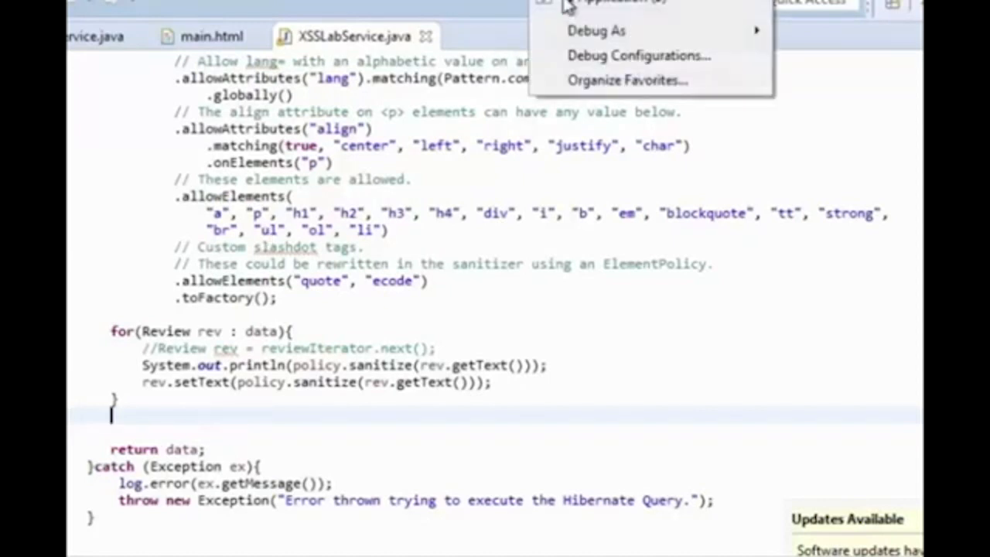
Step: Relaunch the app in debug, reload the Basic XSS Lab, and search for 'Widget'
left_click(526, 294)
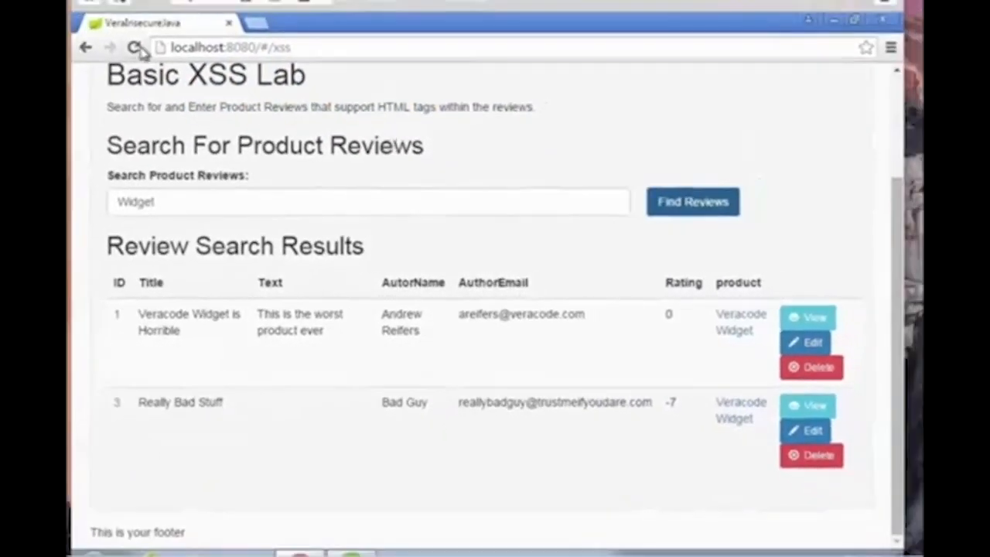
left_click(136, 47)
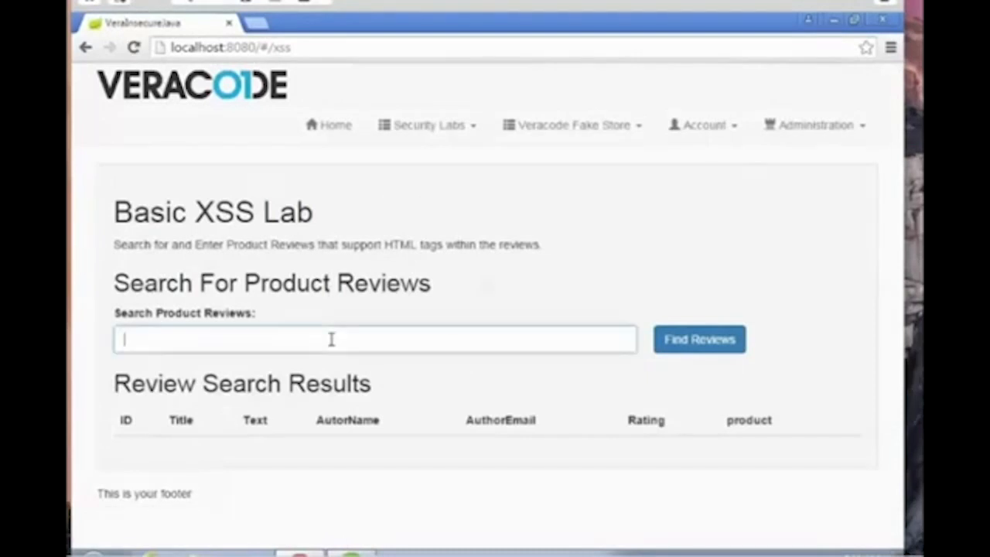
type("Widgi")
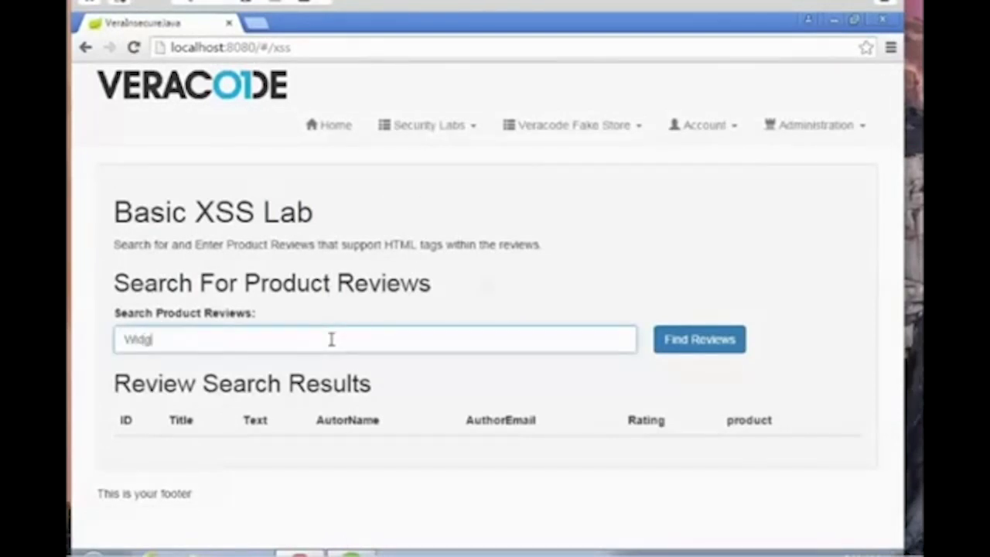
left_click(699, 339)
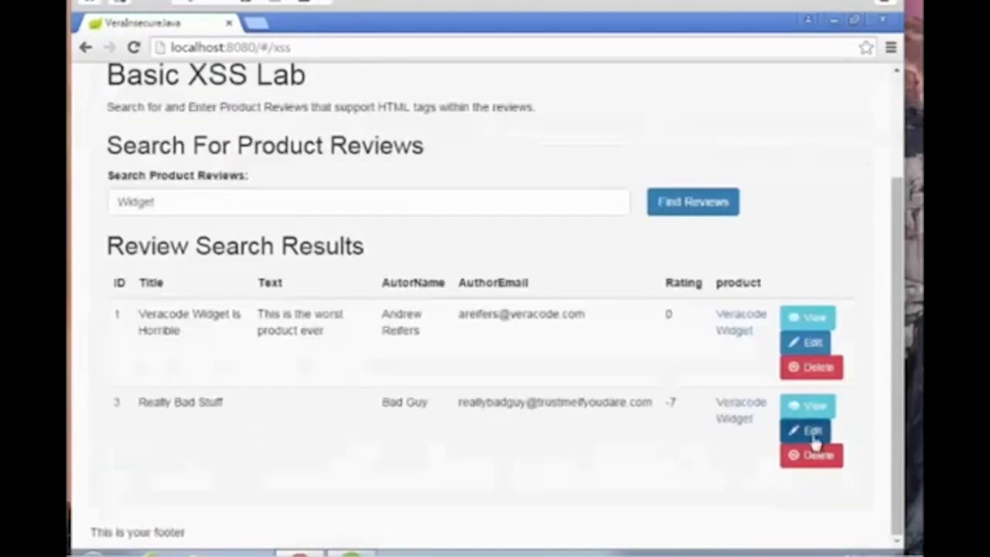
Step: Change review 3's text to '<h1>Proper HTML Supported</h1>' and save it
left_click(810, 429)
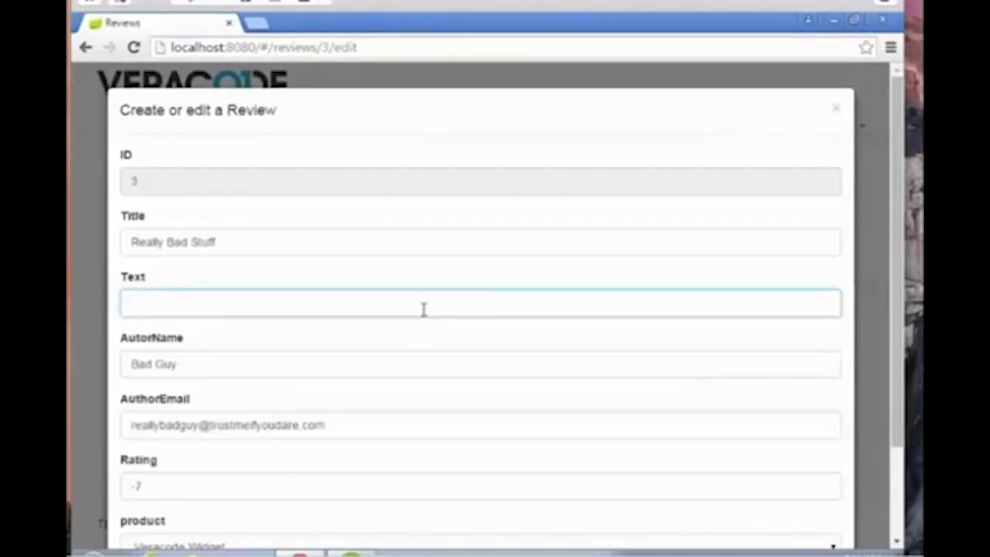
type("<h1>")
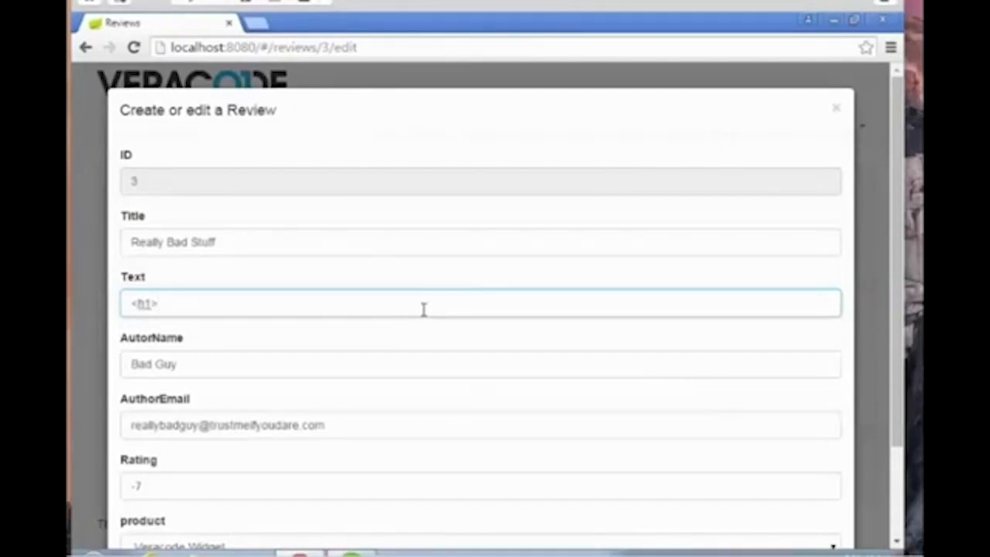
type("Proper")
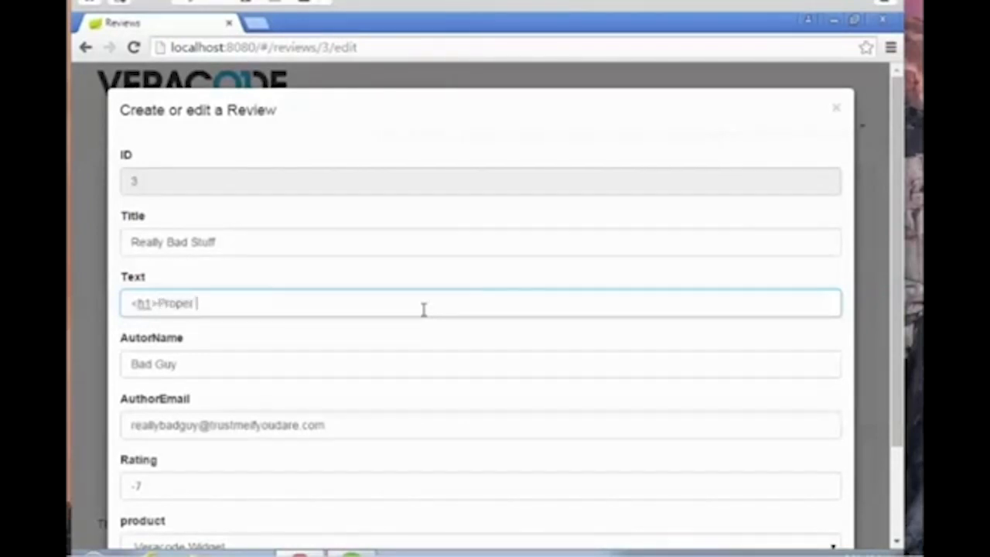
type("HTML S")
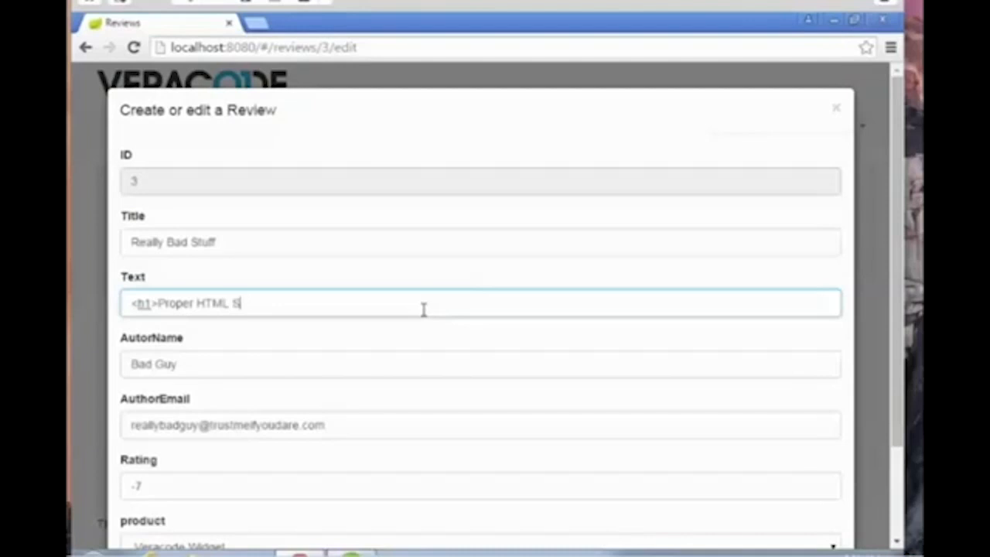
type("upported<")
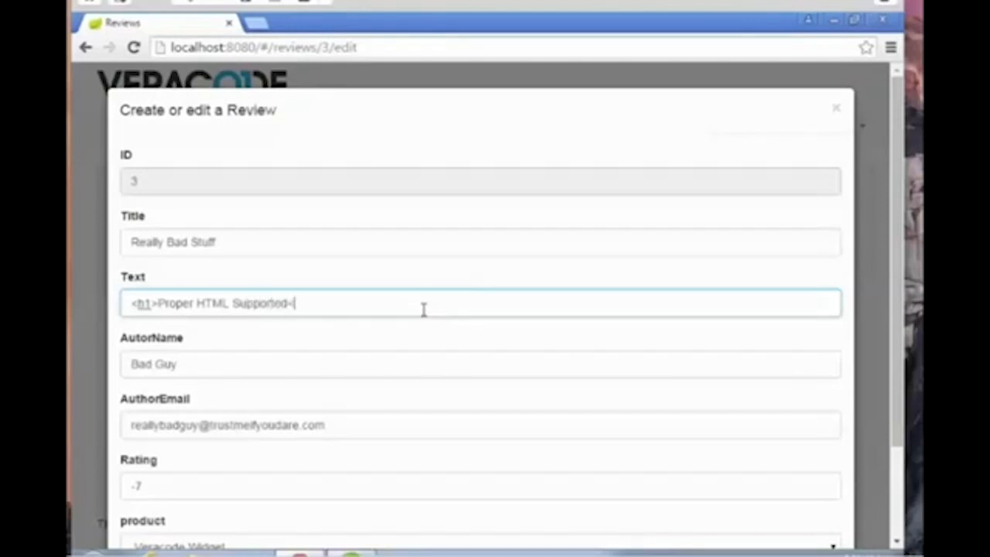
type("/h1>")
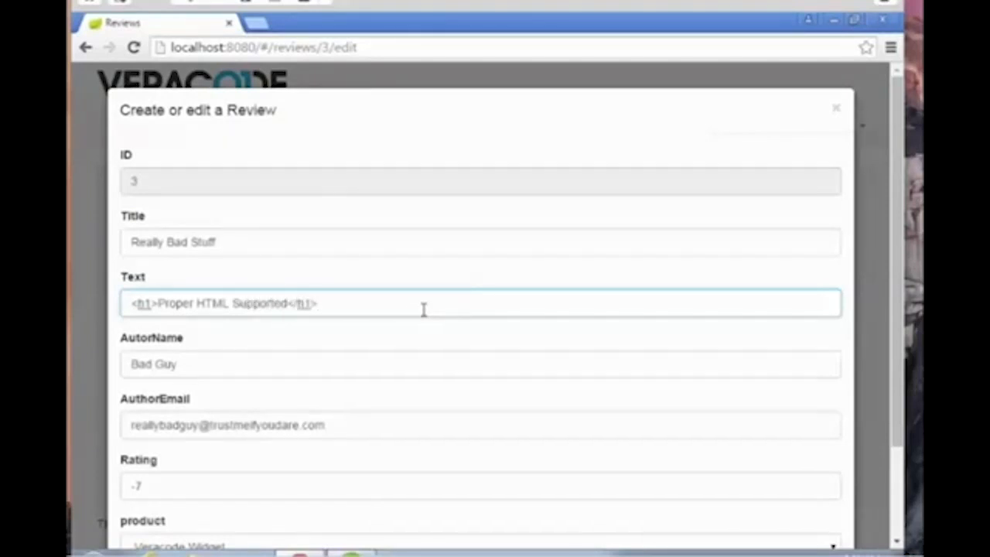
scroll("down", 3)
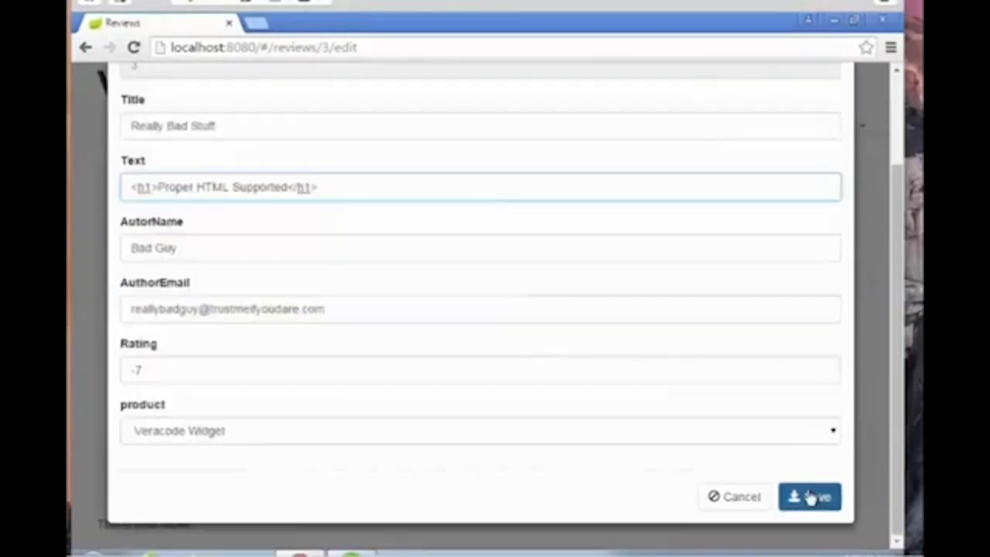
left_click(808, 497)
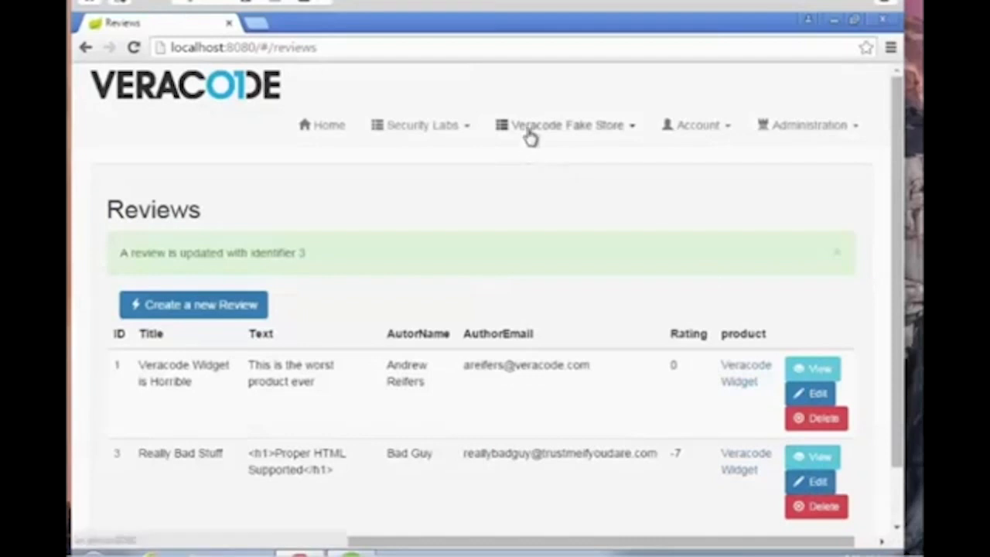
Step: Open Security Labs > Basic XSS and search reviews for 'Widget' to view the heading
left_click(422, 125)
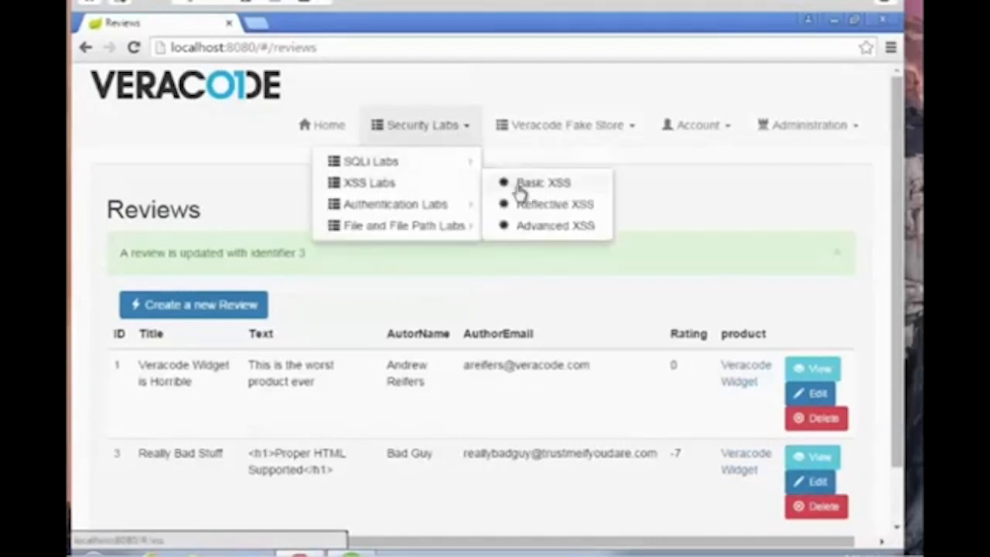
left_click(543, 181)
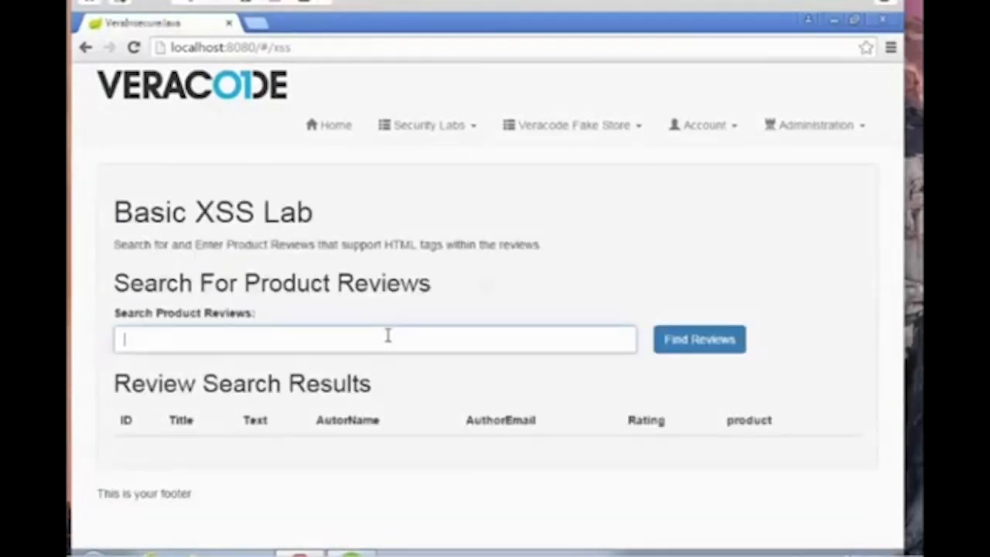
left_click(698, 338)
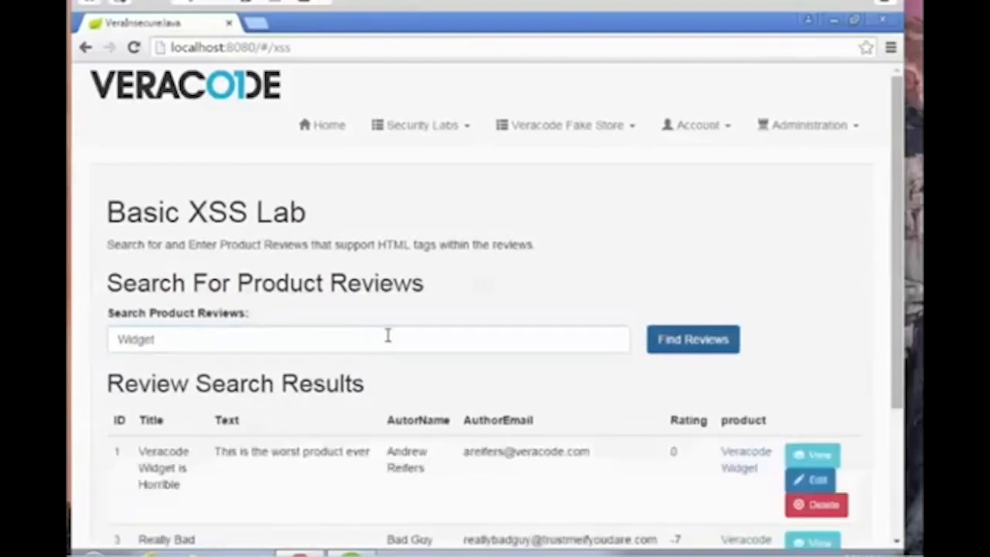
scroll("down", 3)
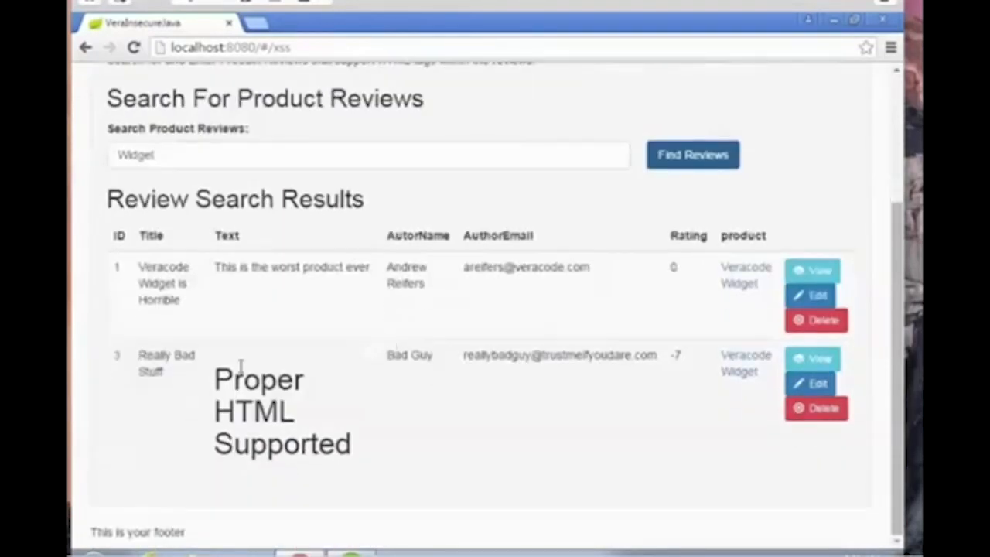